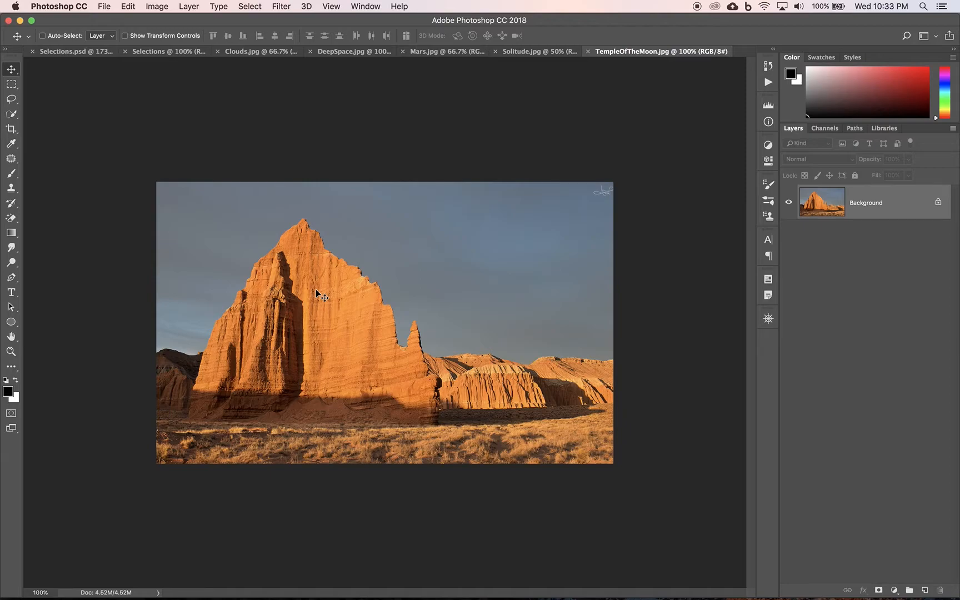
mouse_move(163, 68)
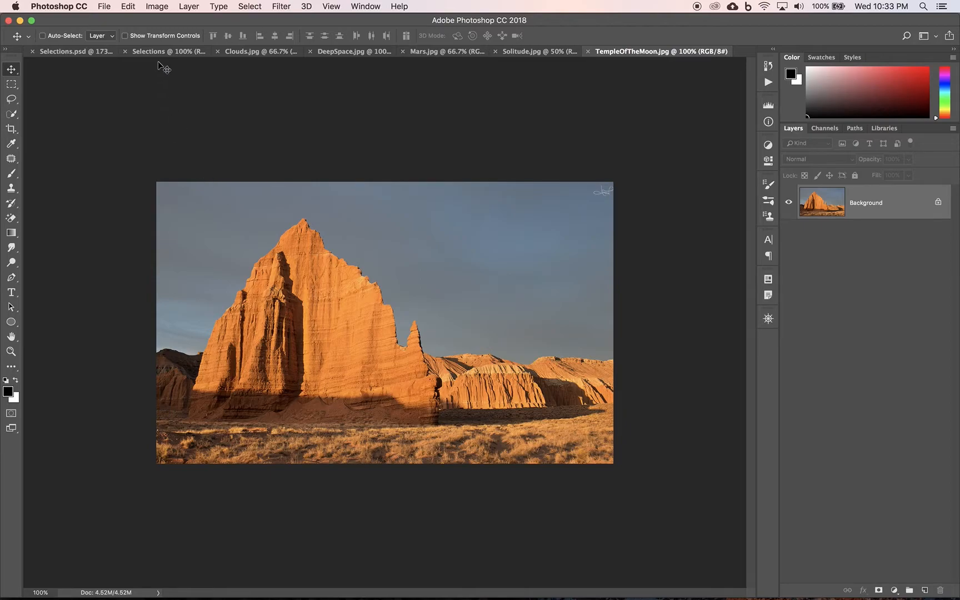
Step: Look over the Selections and Temple of the Moon documents and try the Rectangular Marquee
left_click(172, 51)
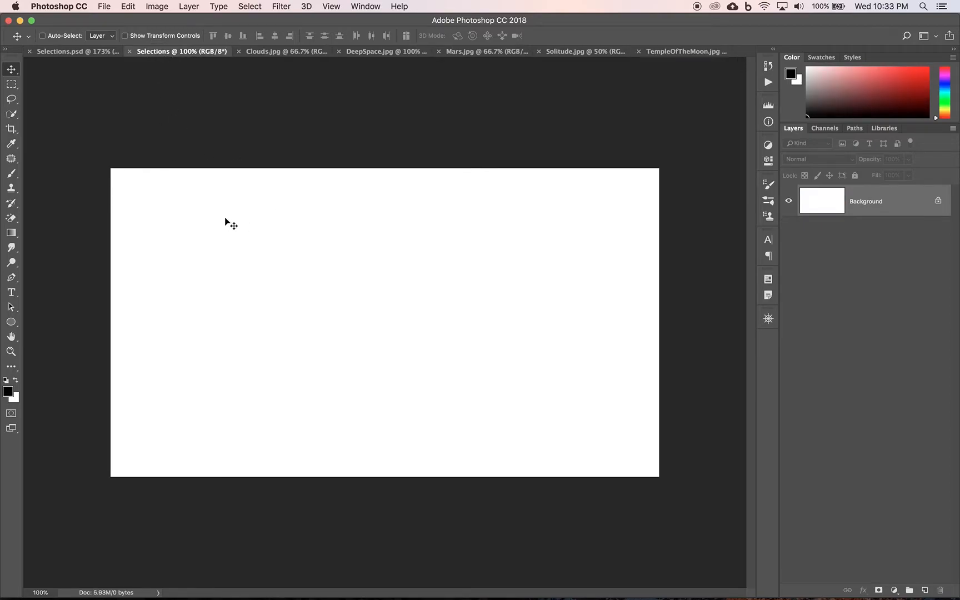
mouse_move(524, 81)
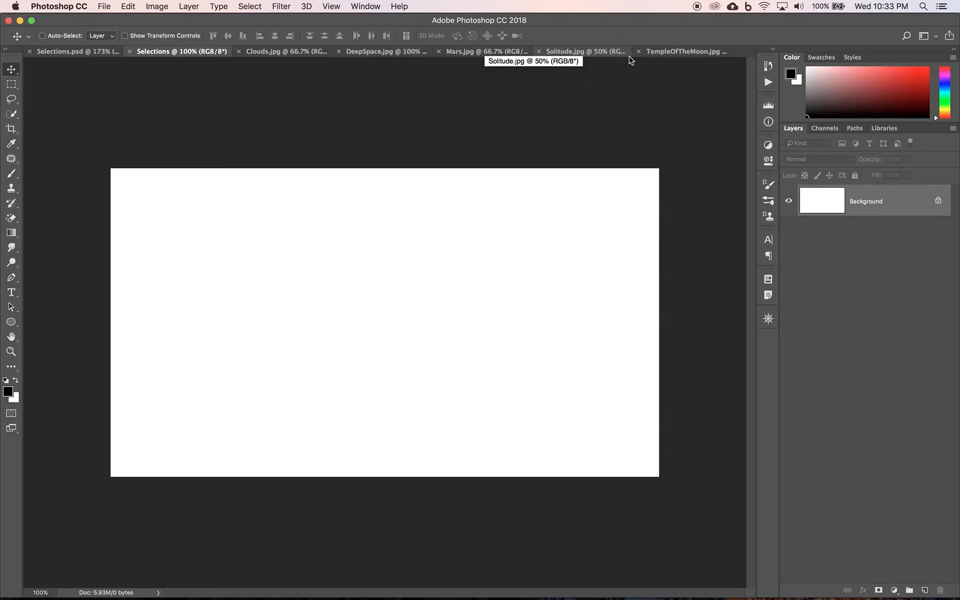
left_click(684, 51)
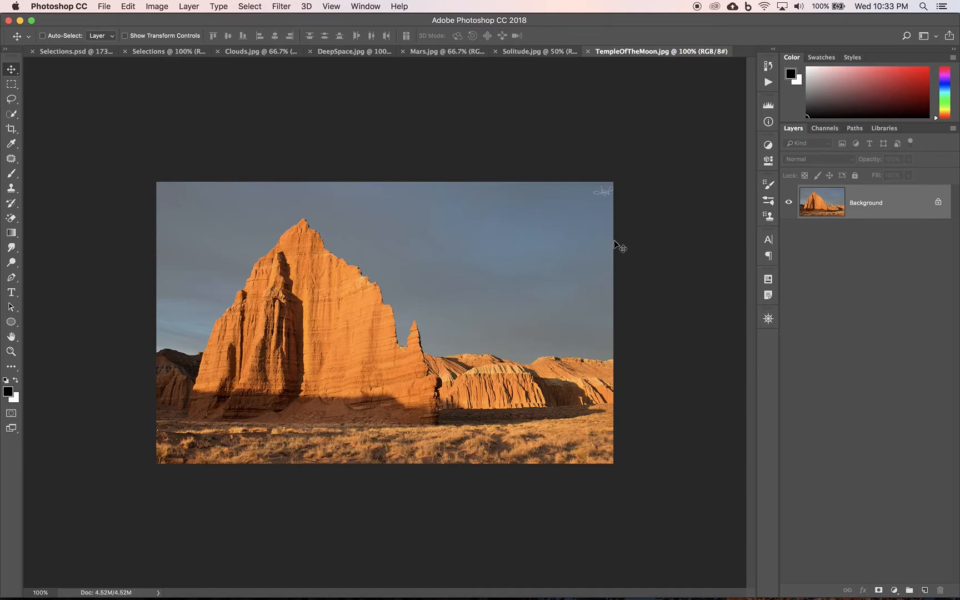
mouse_move(397, 266)
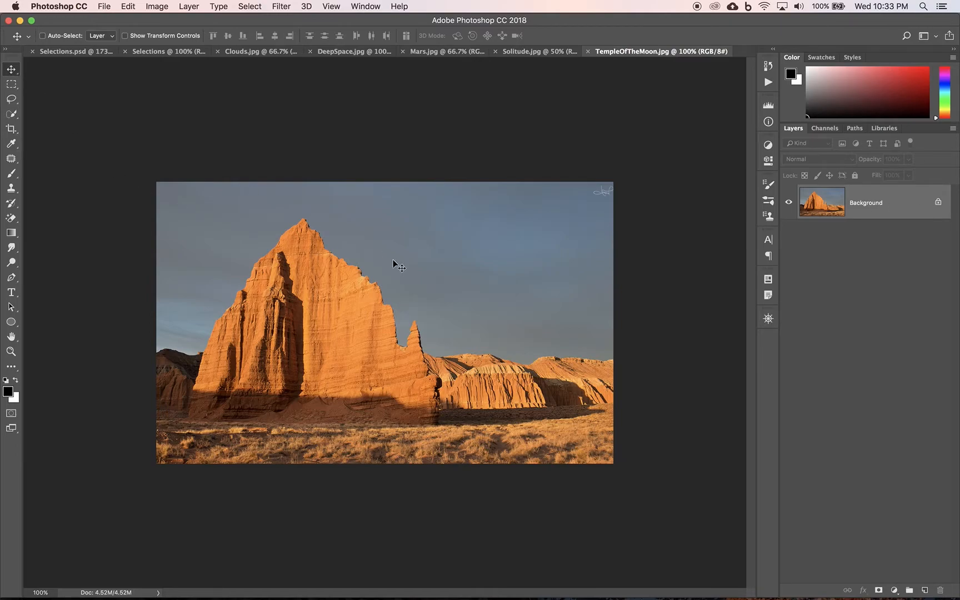
mouse_move(79, 120)
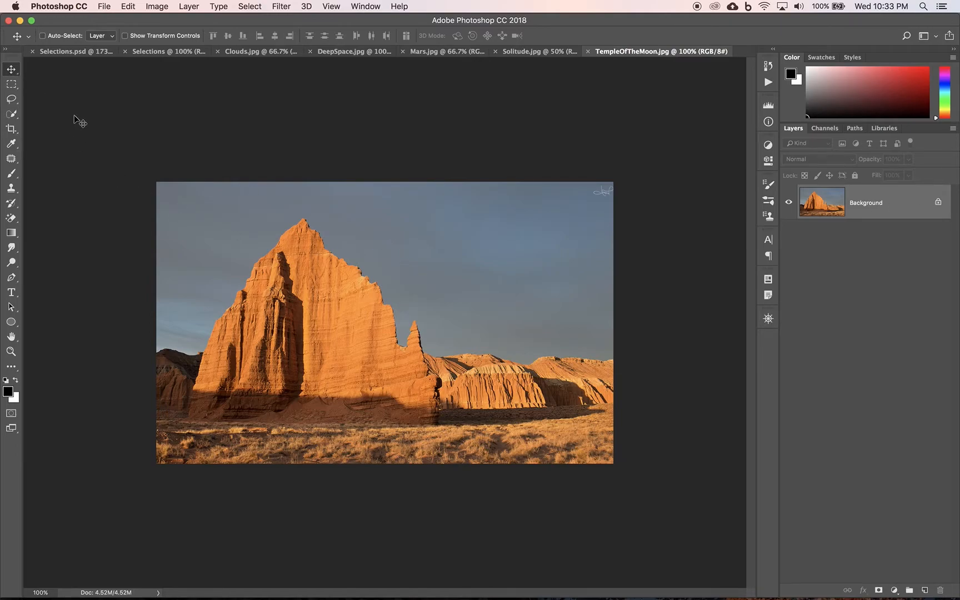
left_click(11, 84)
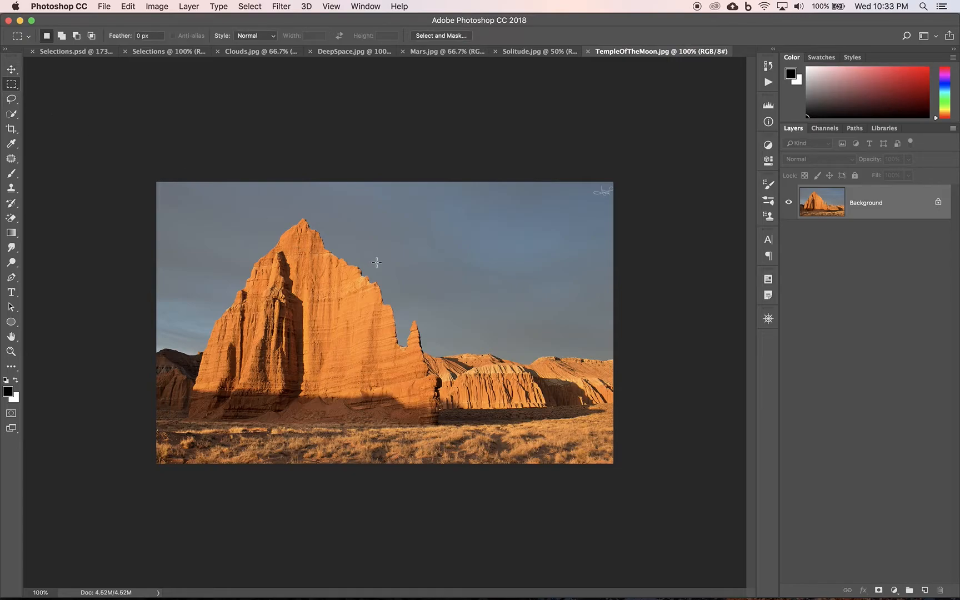
right_click(376, 262)
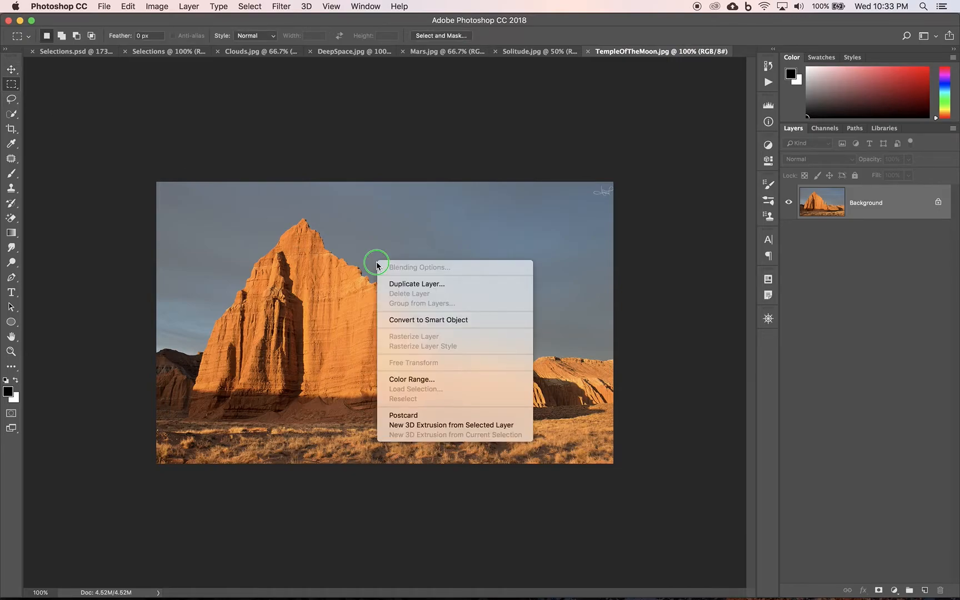
mouse_move(408, 284)
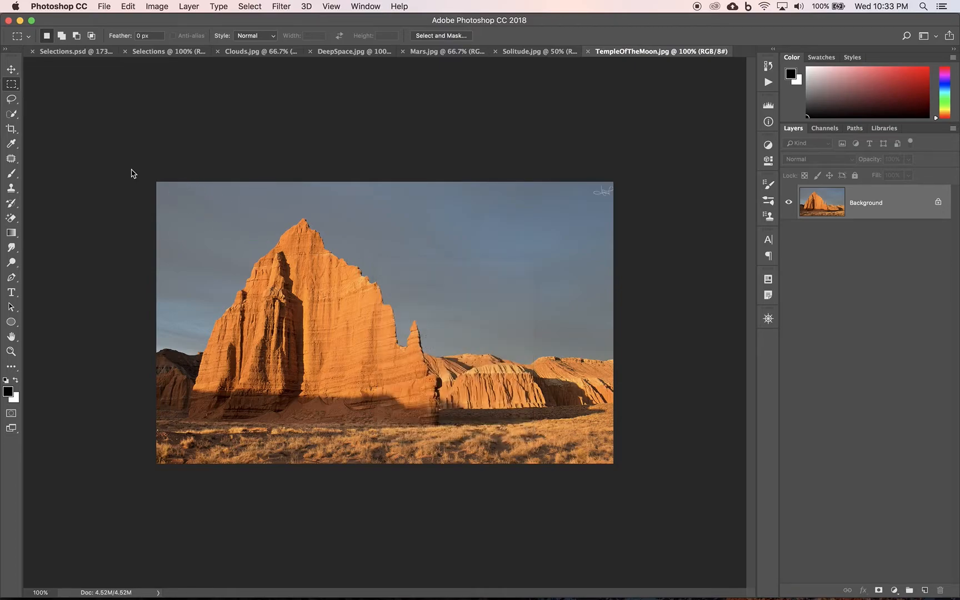
left_click(11, 70)
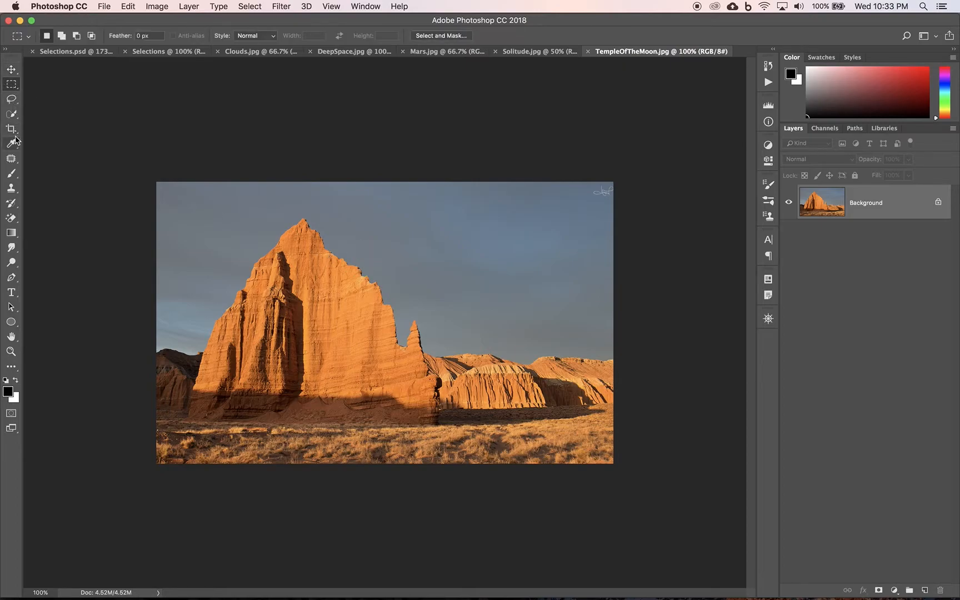
Step: Duplicate the Temple of the Moon photo layer into Selections, naming it 'Mountain'
left_click(11, 114)
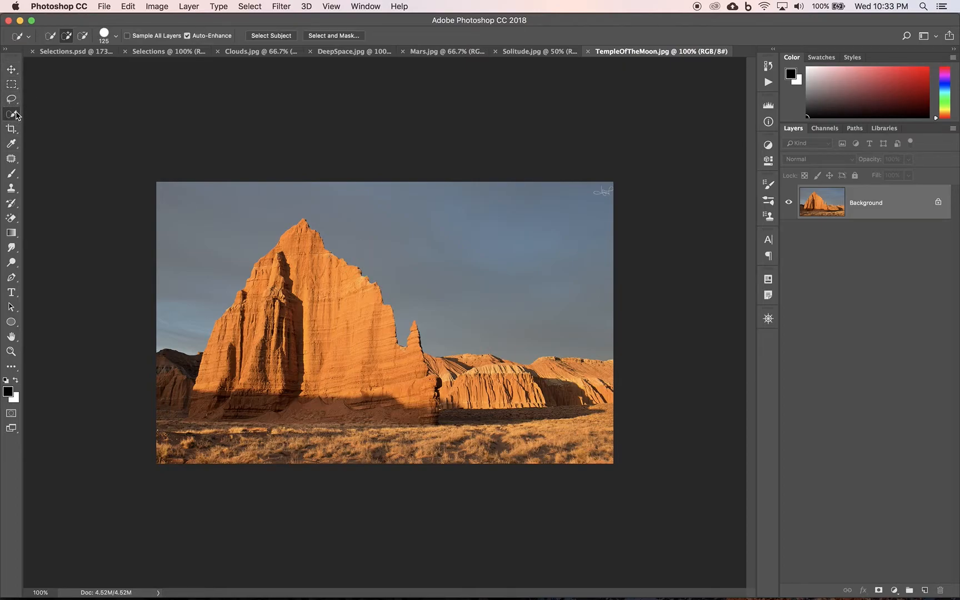
right_click(346, 248)
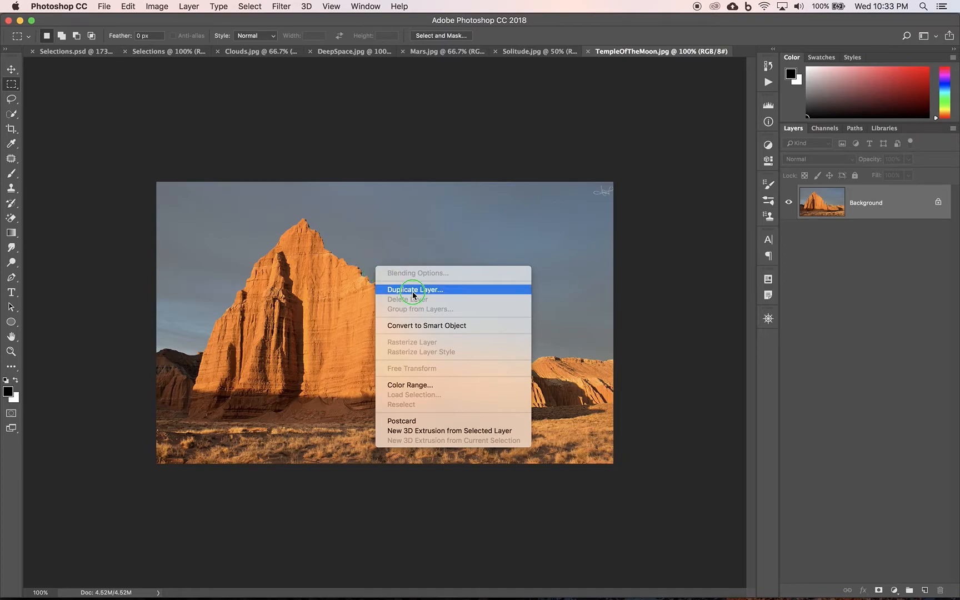
left_click(414, 289)
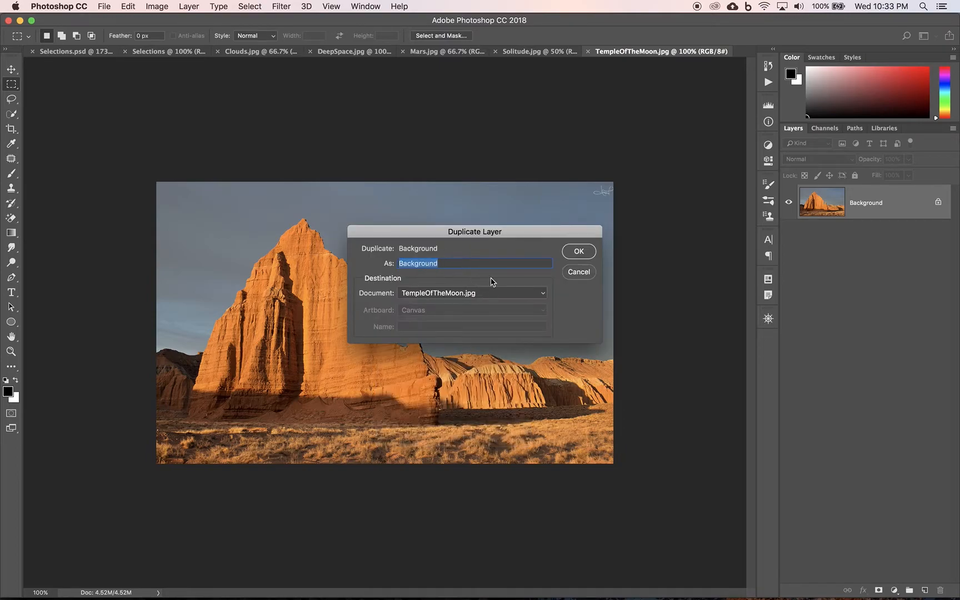
mouse_move(572, 259)
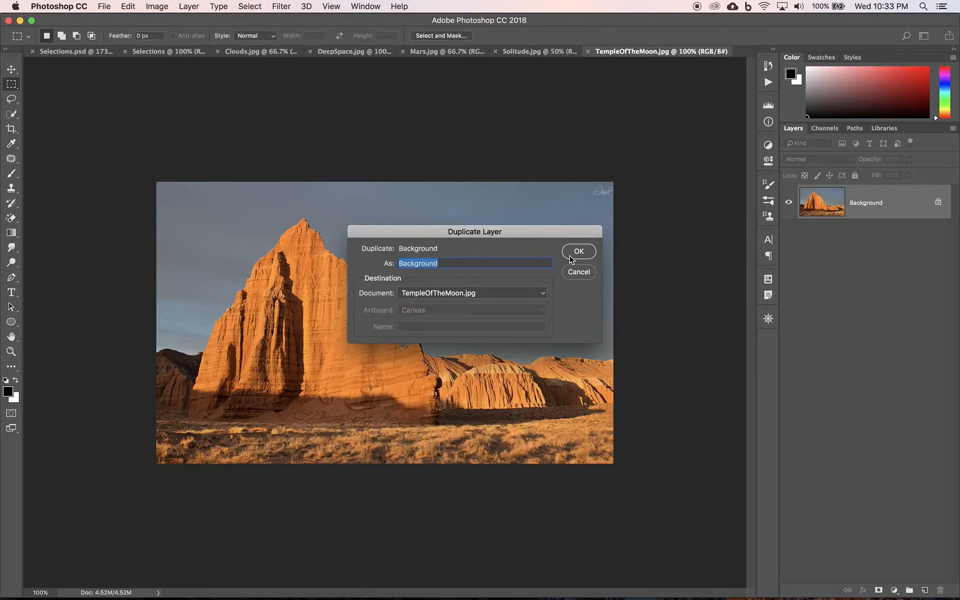
mouse_move(458, 300)
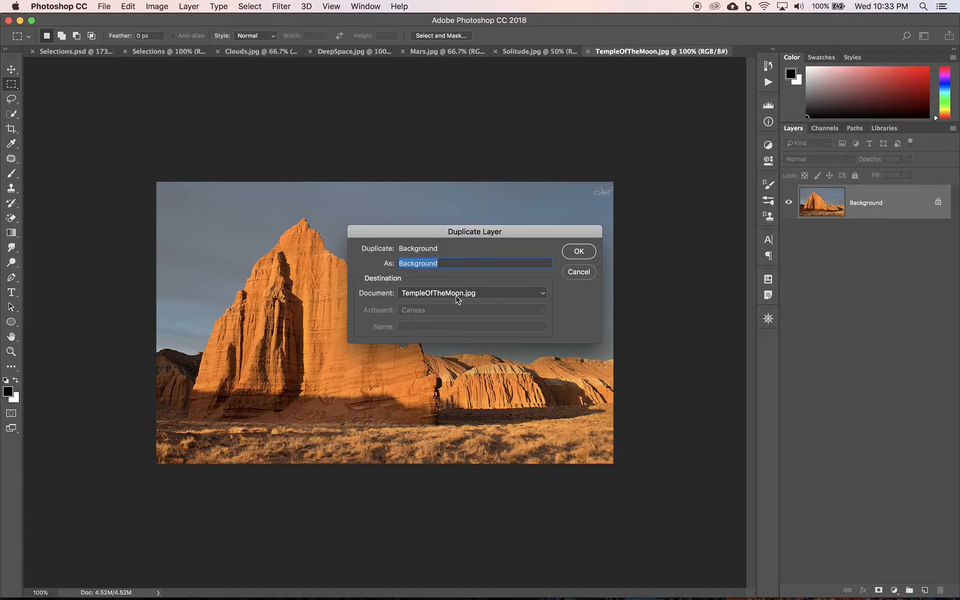
mouse_move(543, 297)
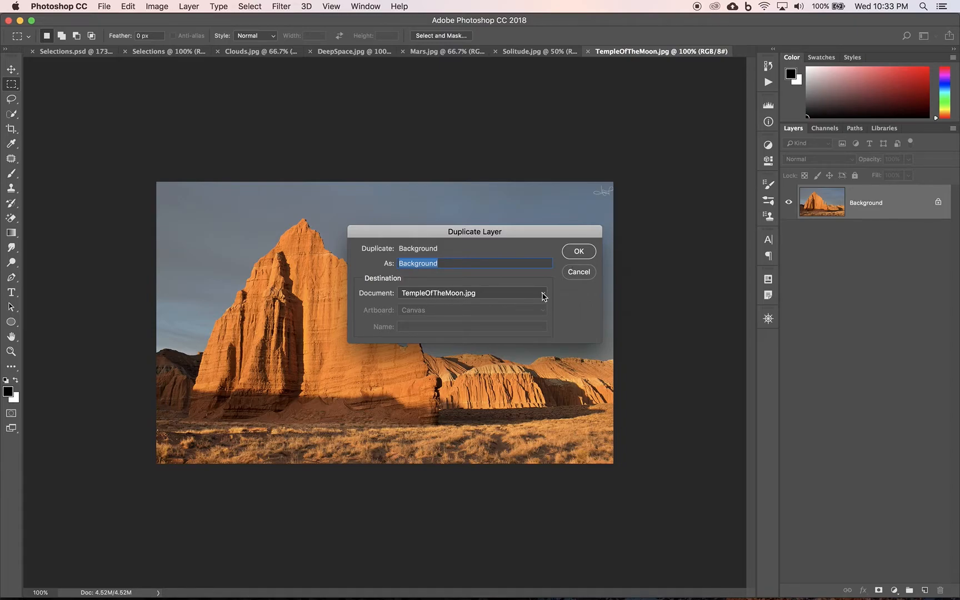
left_click(471, 293)
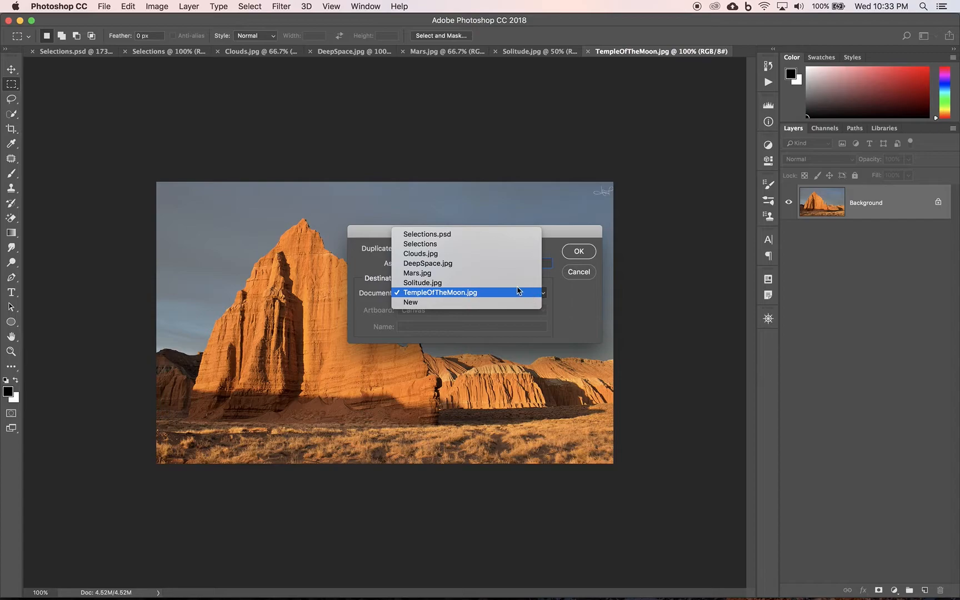
mouse_move(420, 244)
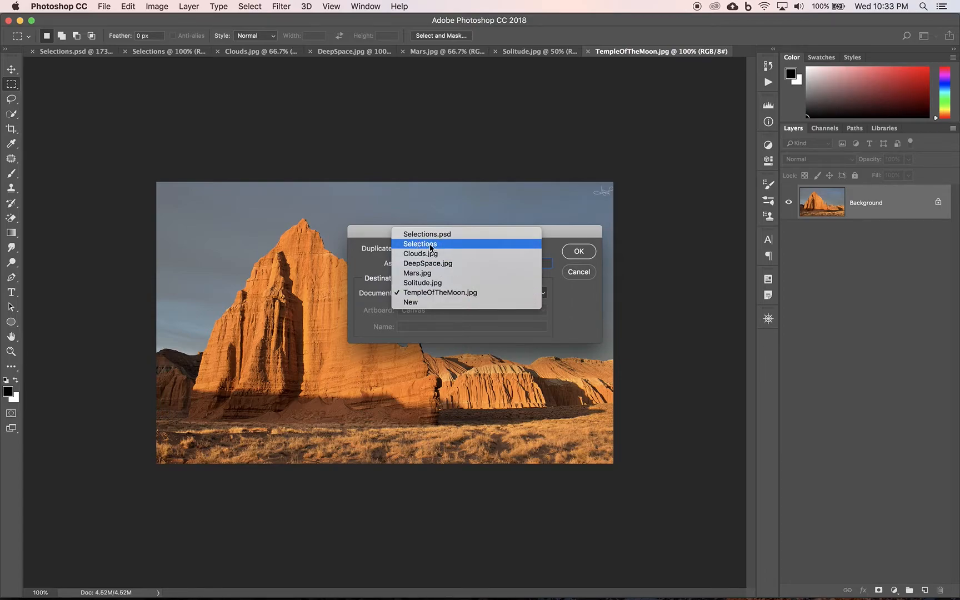
left_click(420, 244)
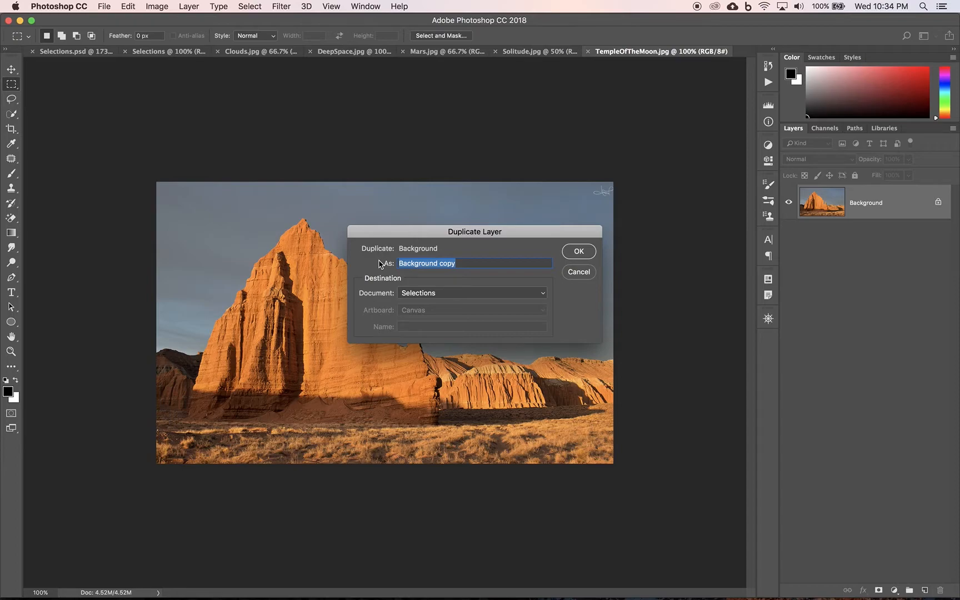
type("Mountain")
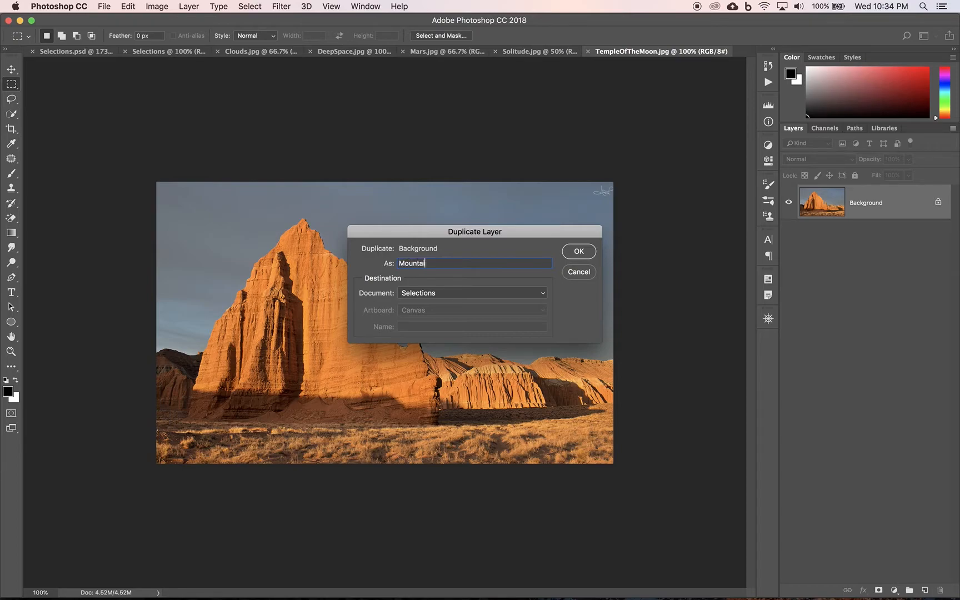
left_click(577, 272)
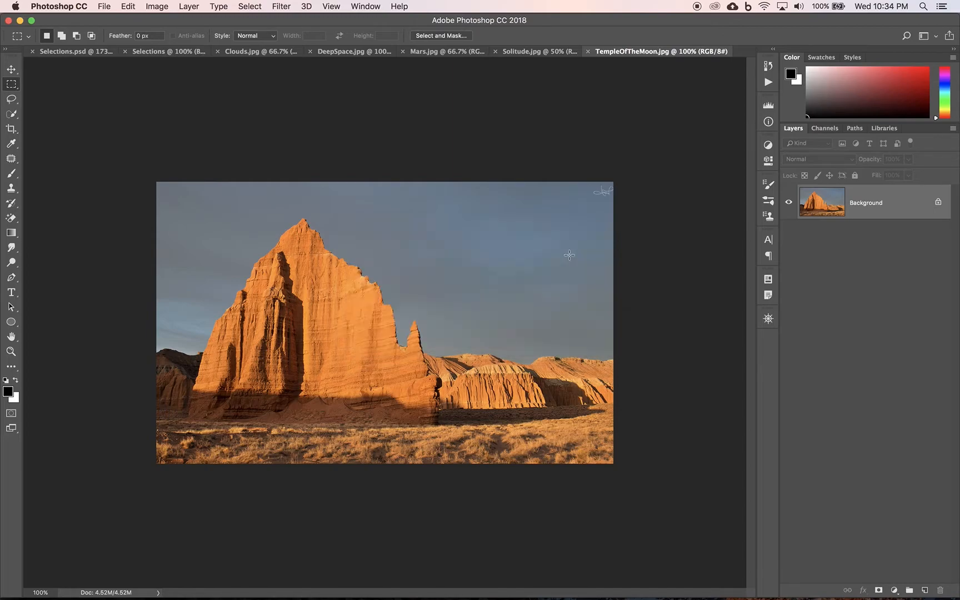
mouse_move(563, 109)
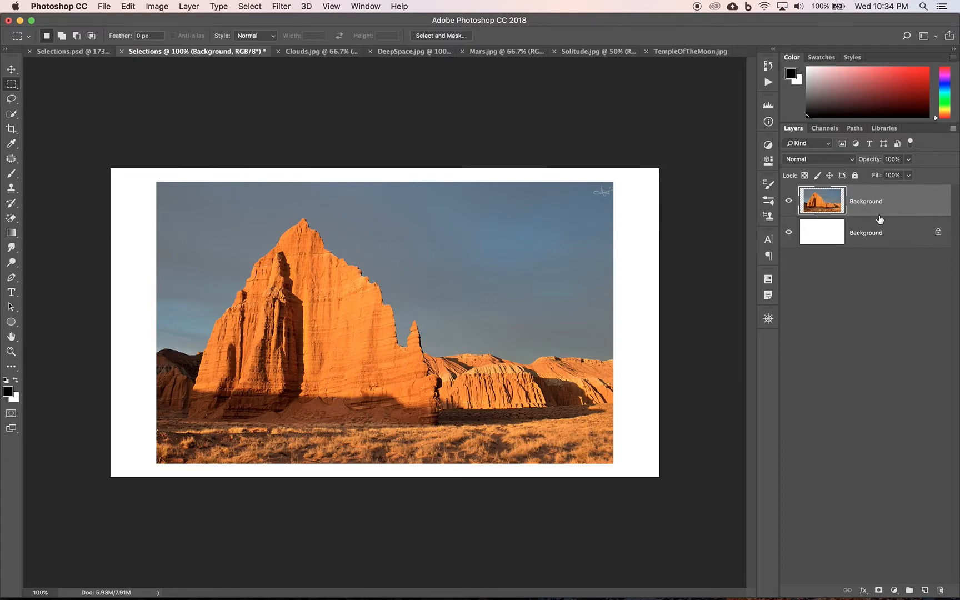
mouse_move(871, 207)
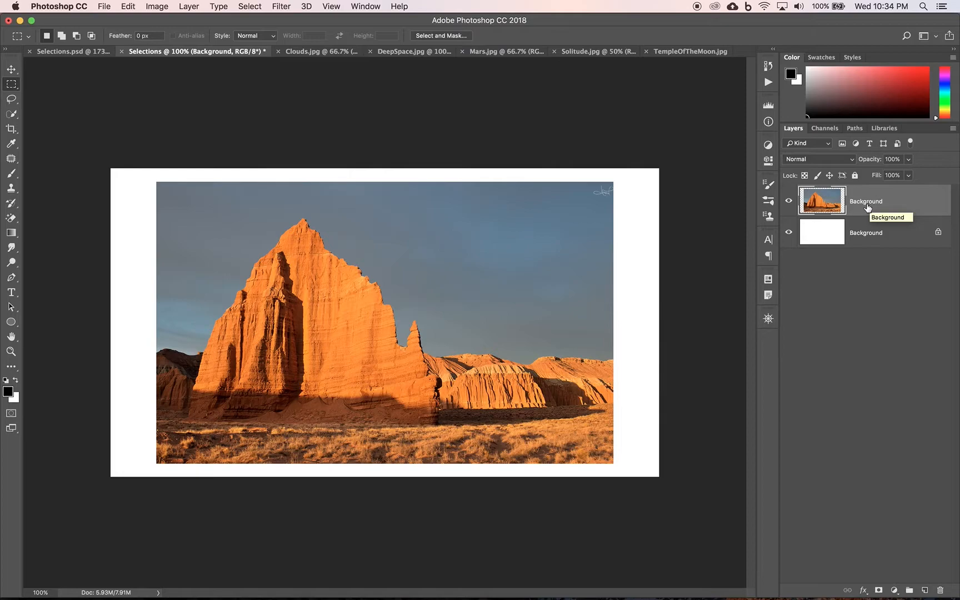
mouse_move(866, 207)
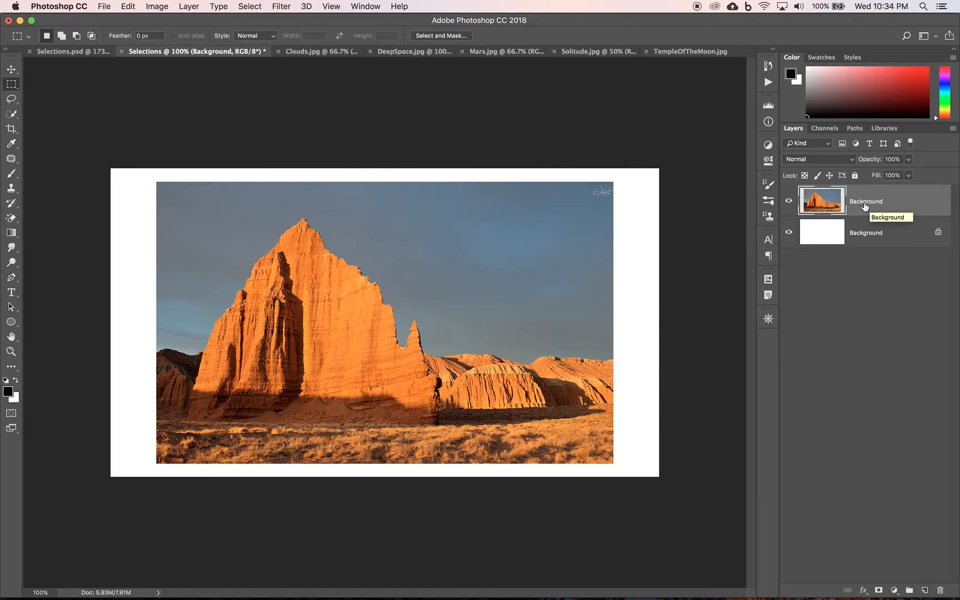
Step: Rename the copied photo layer in the Layers panel to 'Mountains'
double_click(866, 201)
type("Mountains")
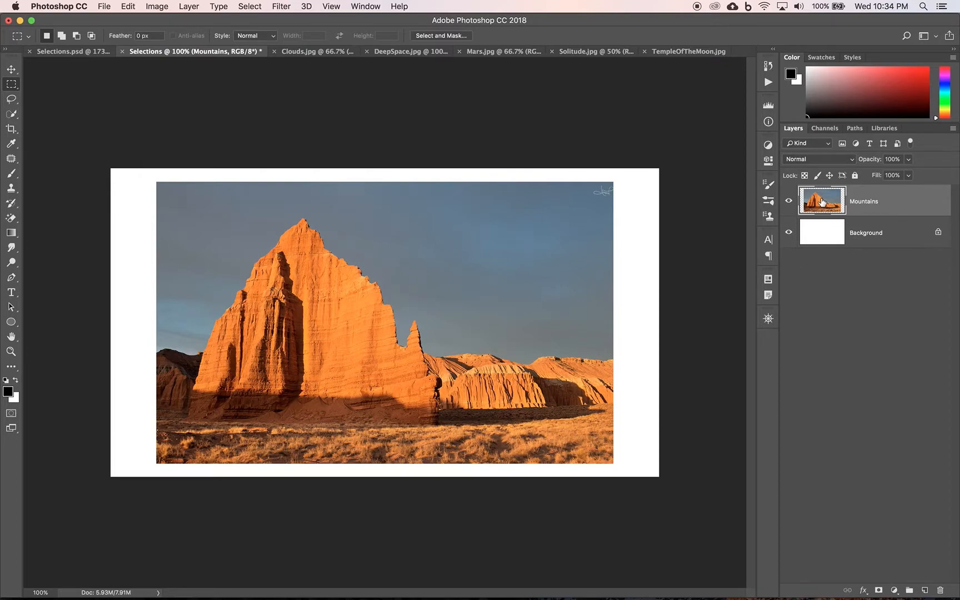
mouse_move(822, 200)
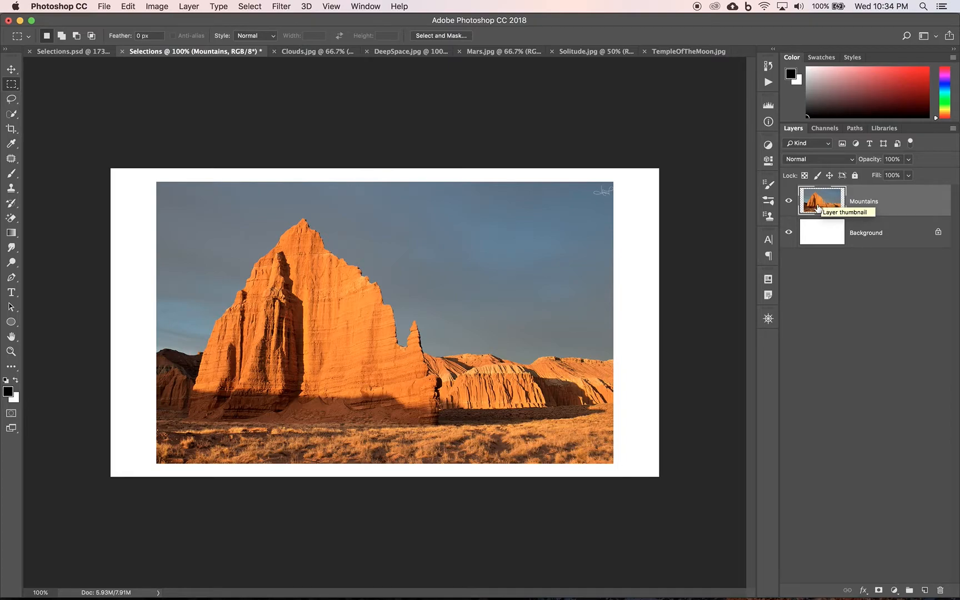
mouse_move(824, 213)
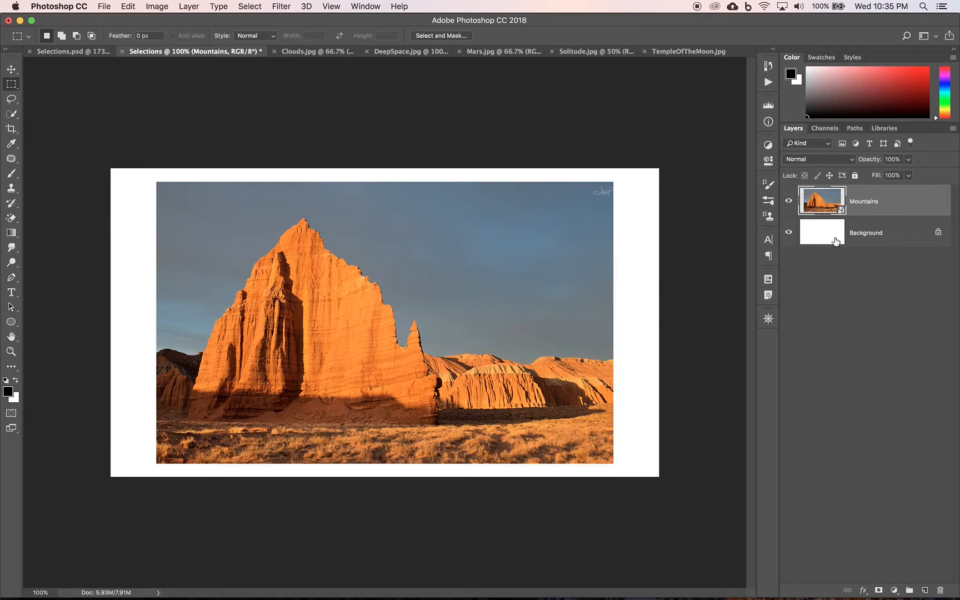
mouse_move(822, 216)
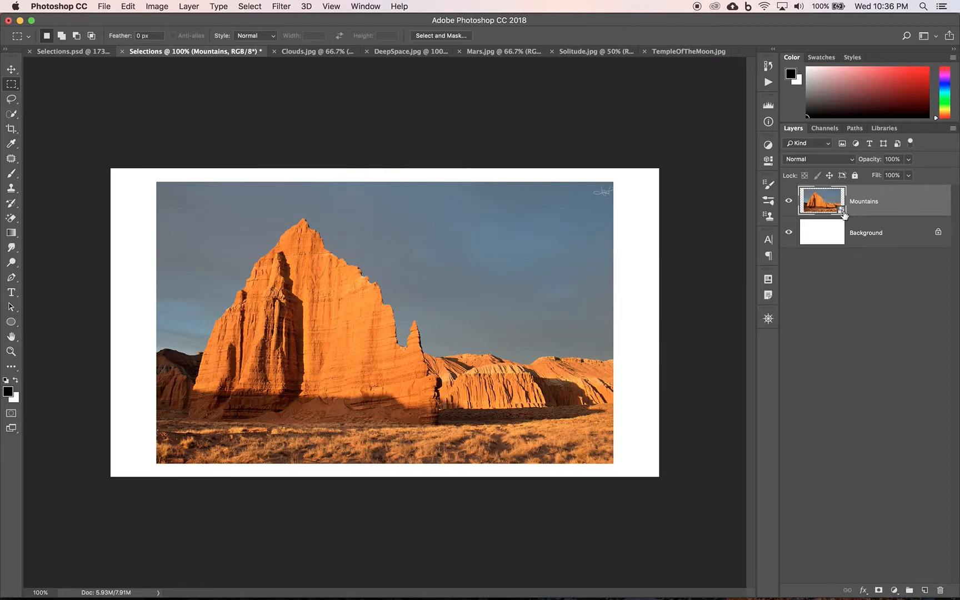
mouse_move(842, 217)
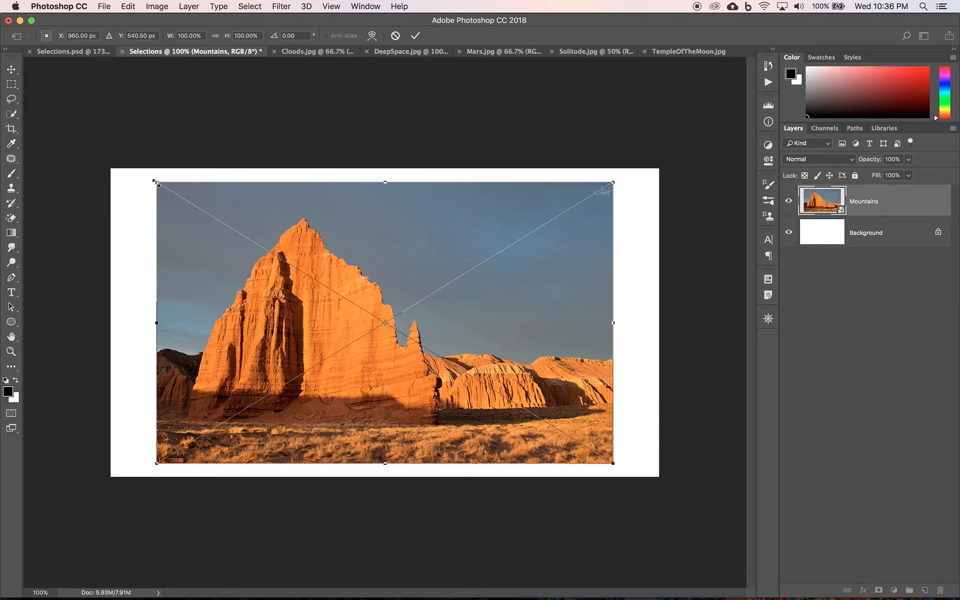
mouse_move(156, 182)
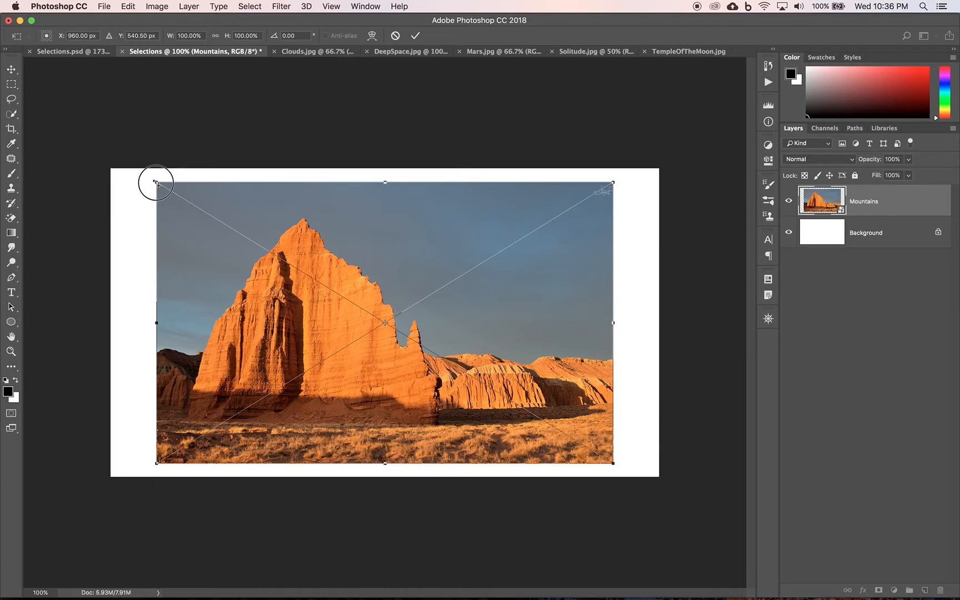
Step: Drag the Mountains photo's corner outward to about 121% so it covers the canvas
left_click_drag(156, 182, 140, 172)
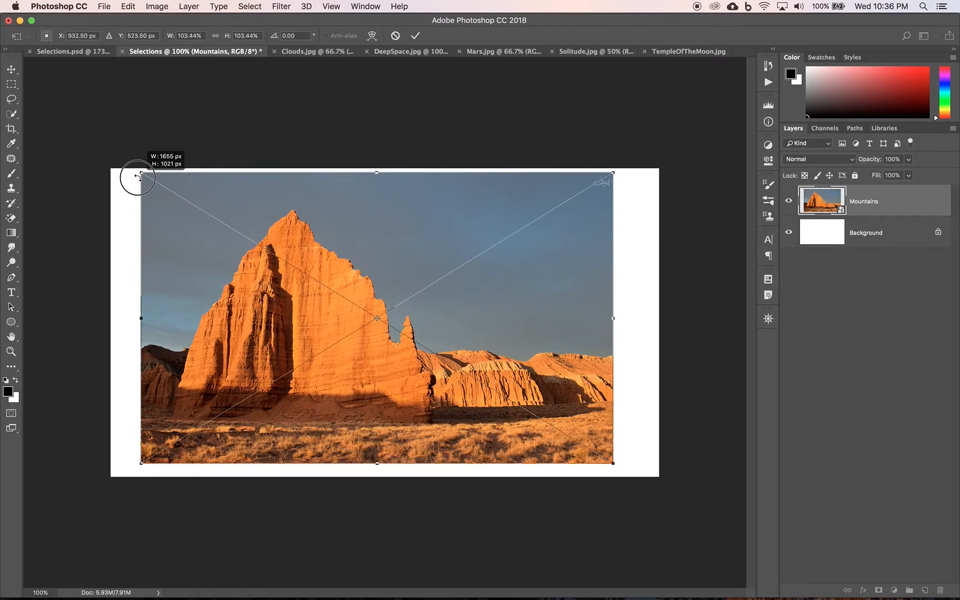
left_click_drag(139, 171, 110, 162)
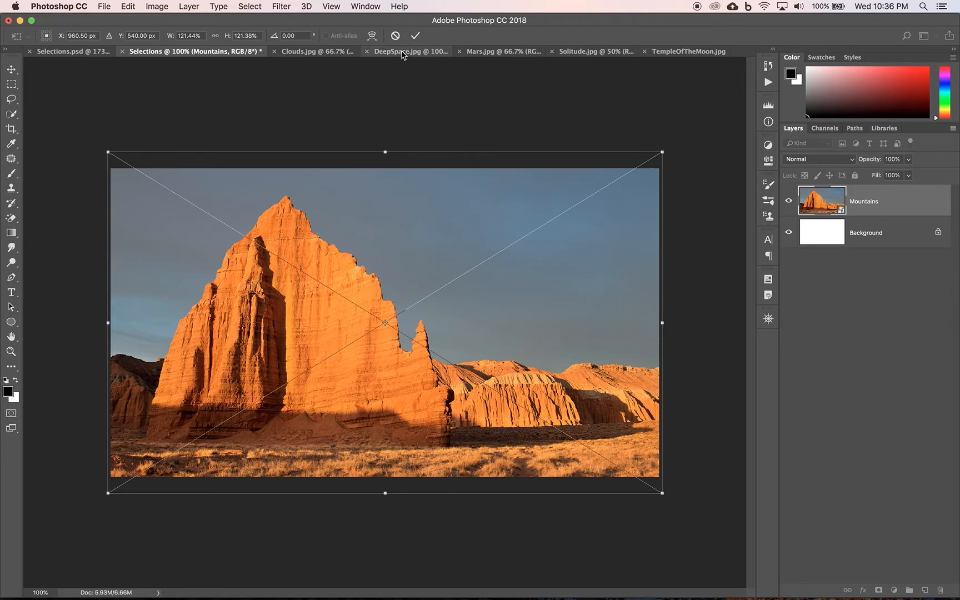
mouse_move(415, 35)
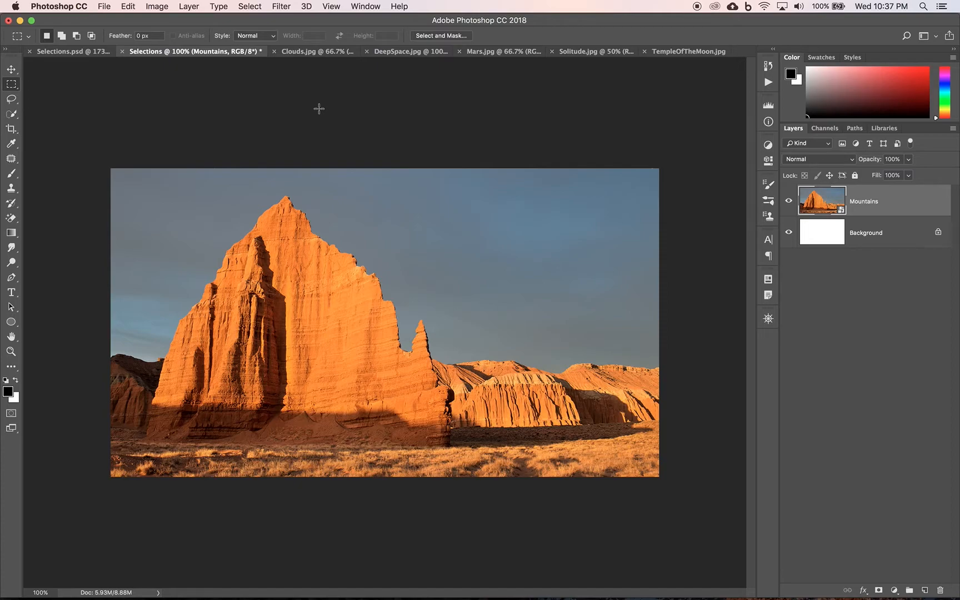
mouse_move(464, 68)
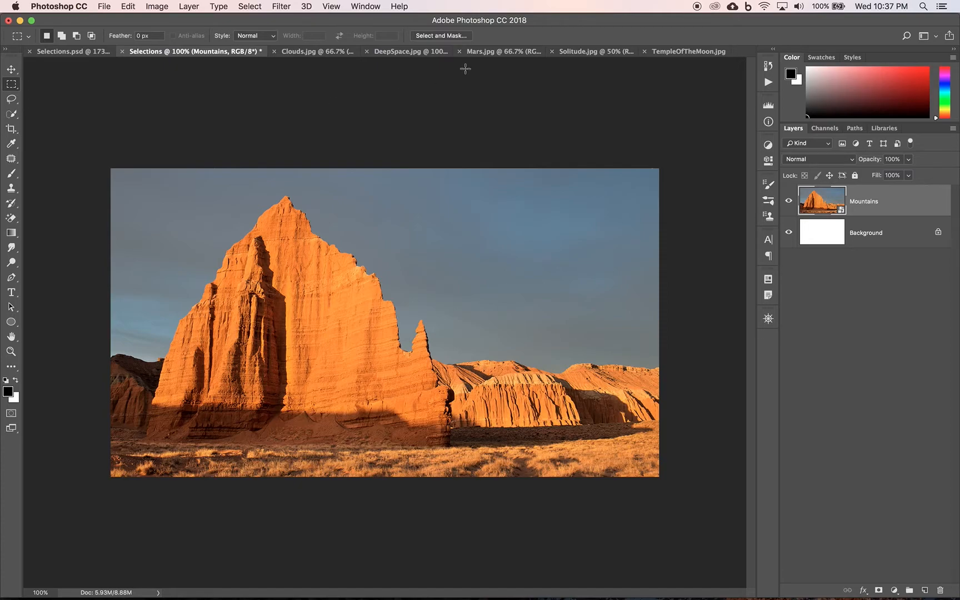
Step: Bring up the Mars.jpg document and select the Elliptical Marquee Tool
left_click(481, 50)
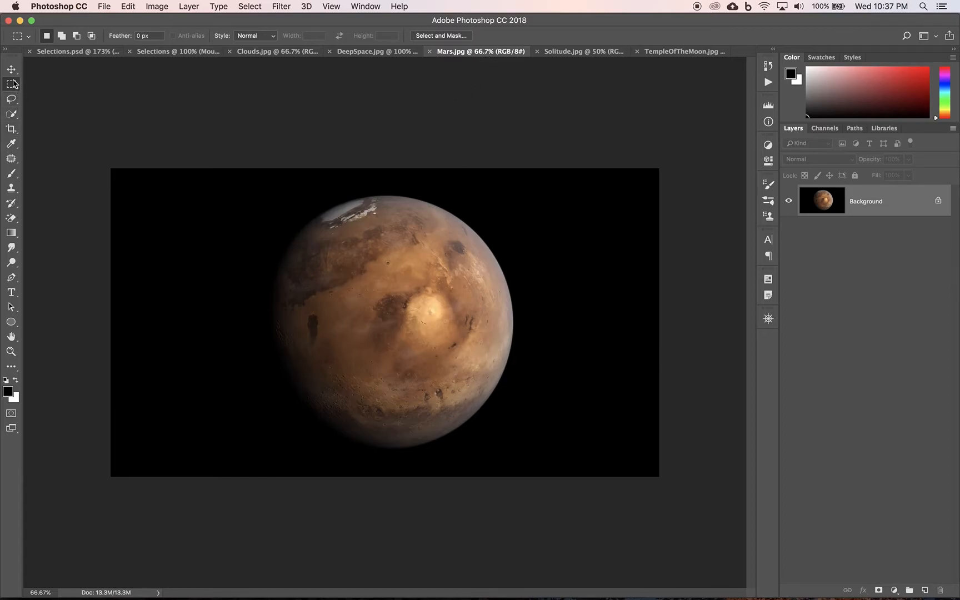
mouse_move(12, 85)
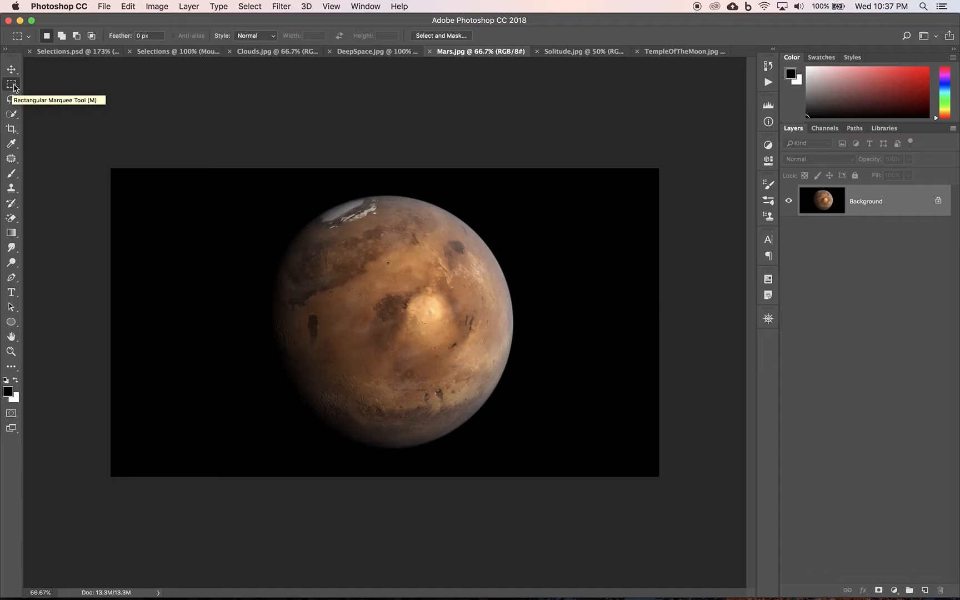
mouse_move(19, 94)
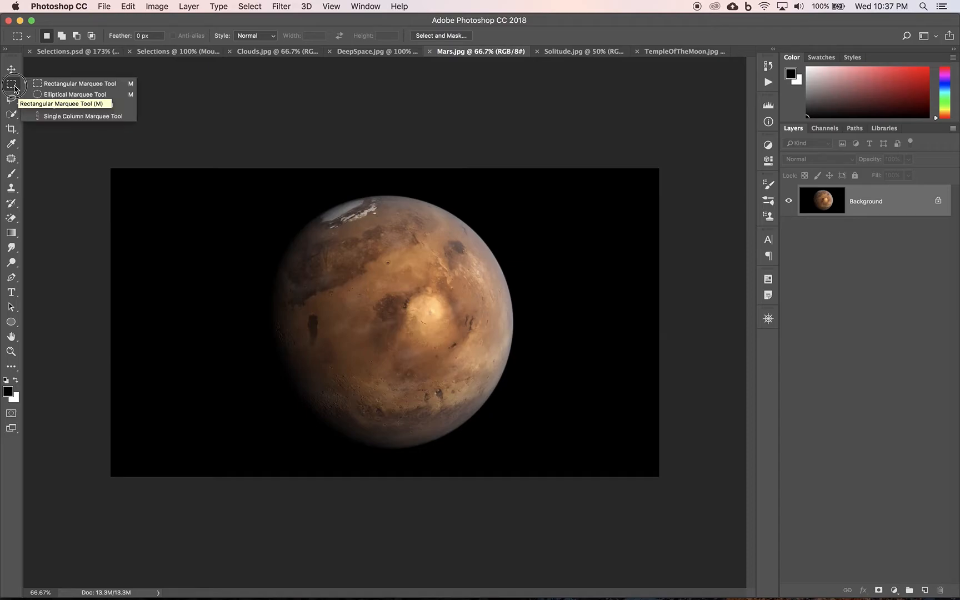
mouse_move(55, 94)
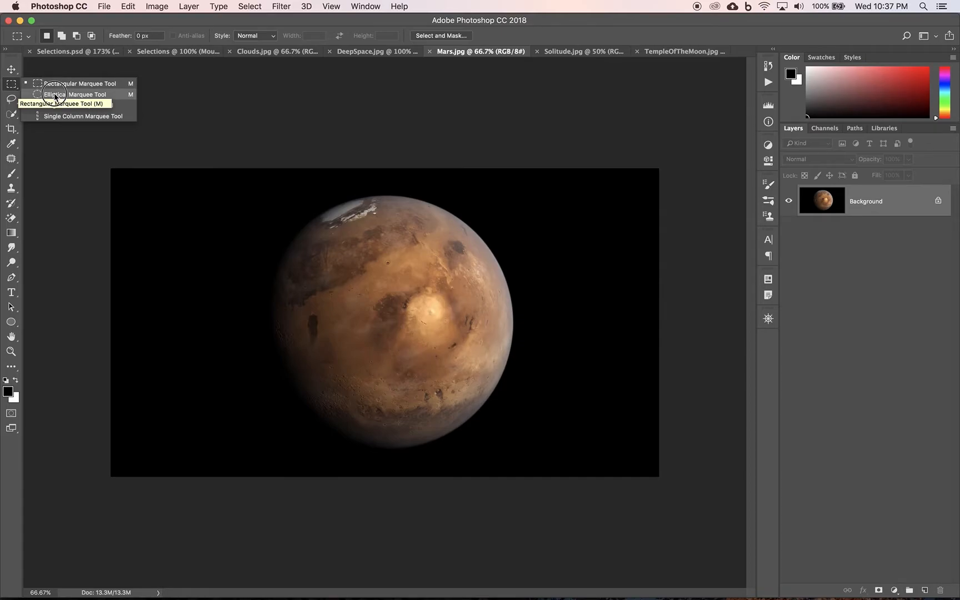
left_click(55, 94)
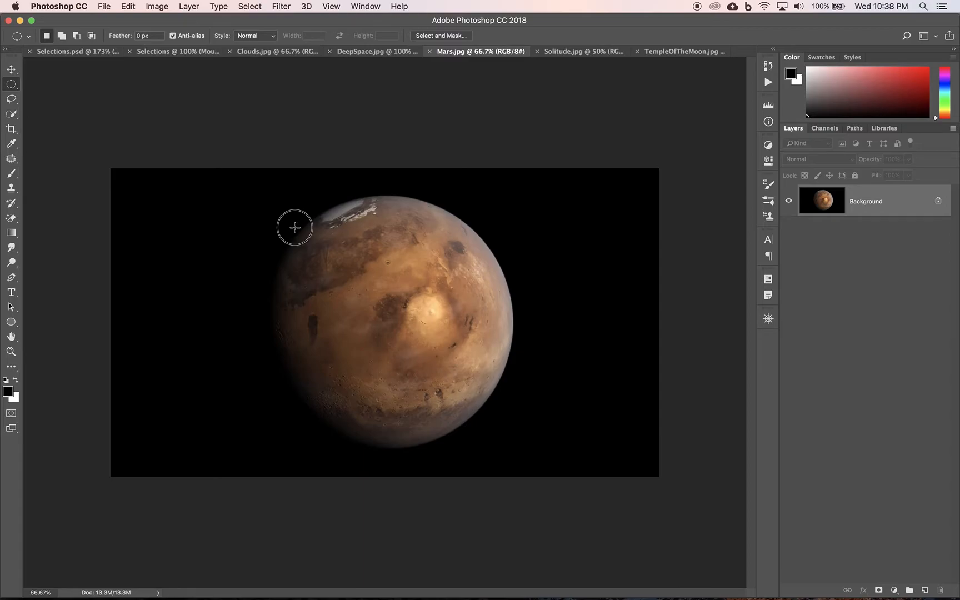
Step: Draw, resize and reposition an oval selection until it encircles the planet Mars
left_click_drag(294, 227, 493, 397)
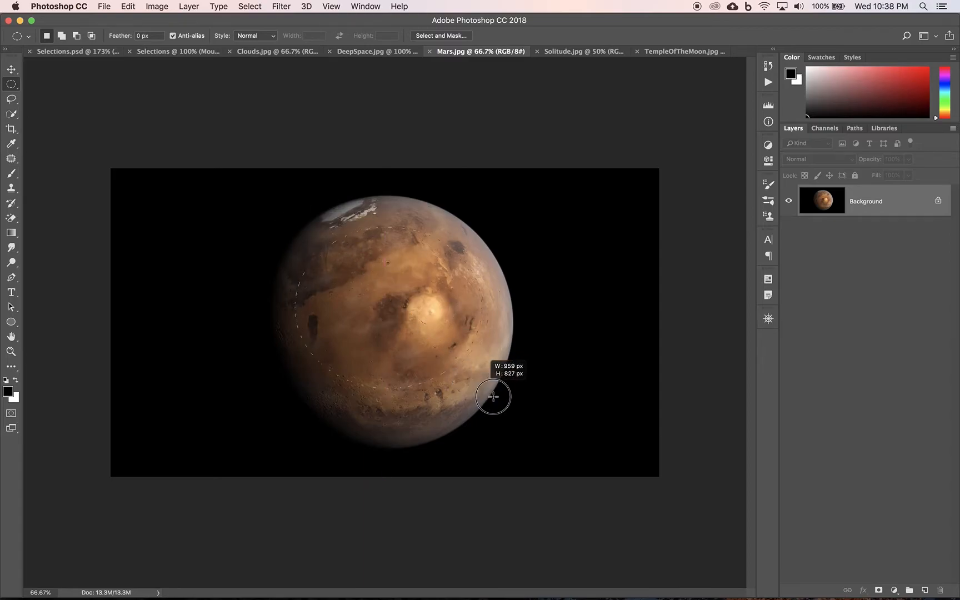
left_click_drag(493, 396, 506, 426)
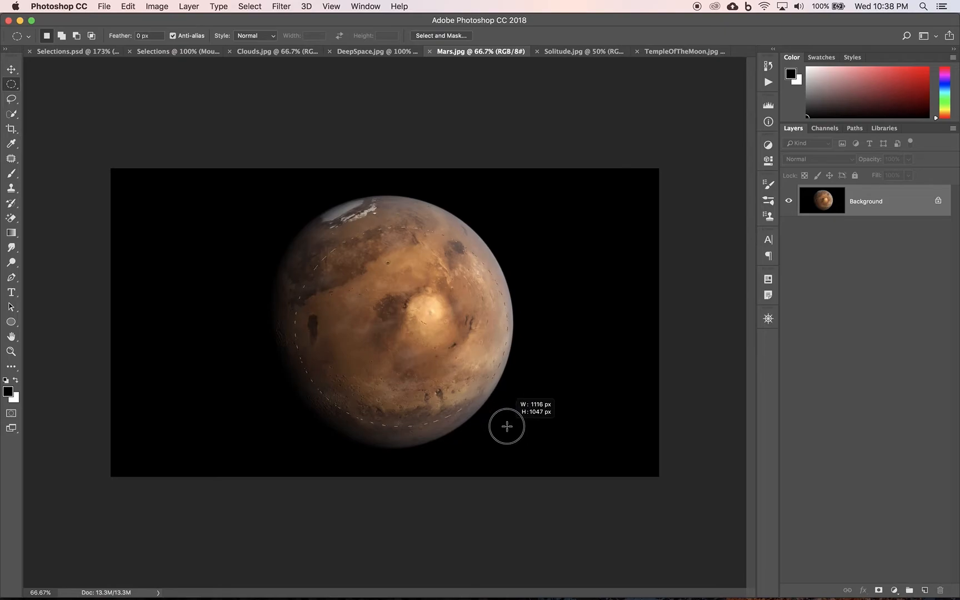
left_click_drag(506, 426, 511, 437)
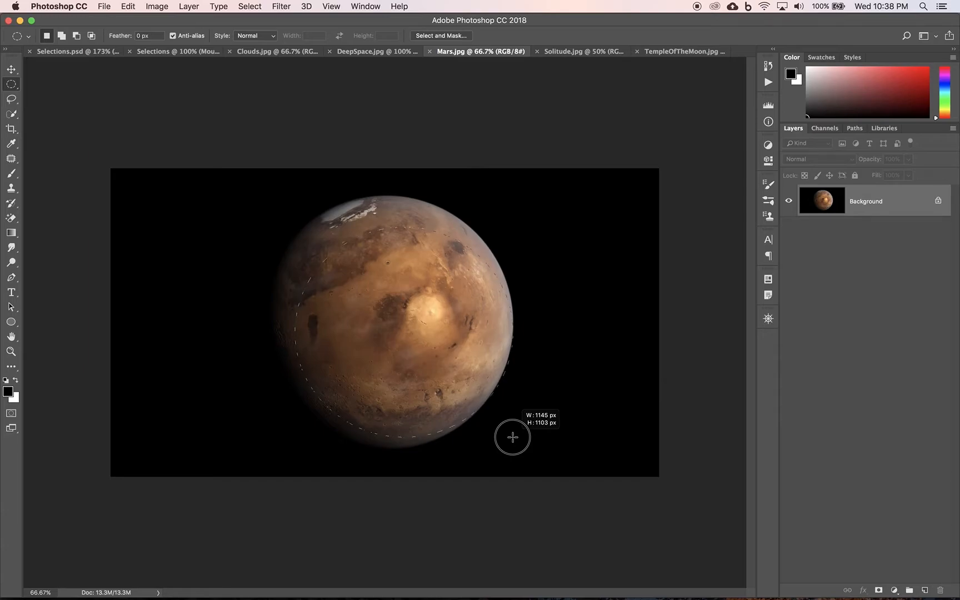
left_click_drag(513, 437, 498, 425)
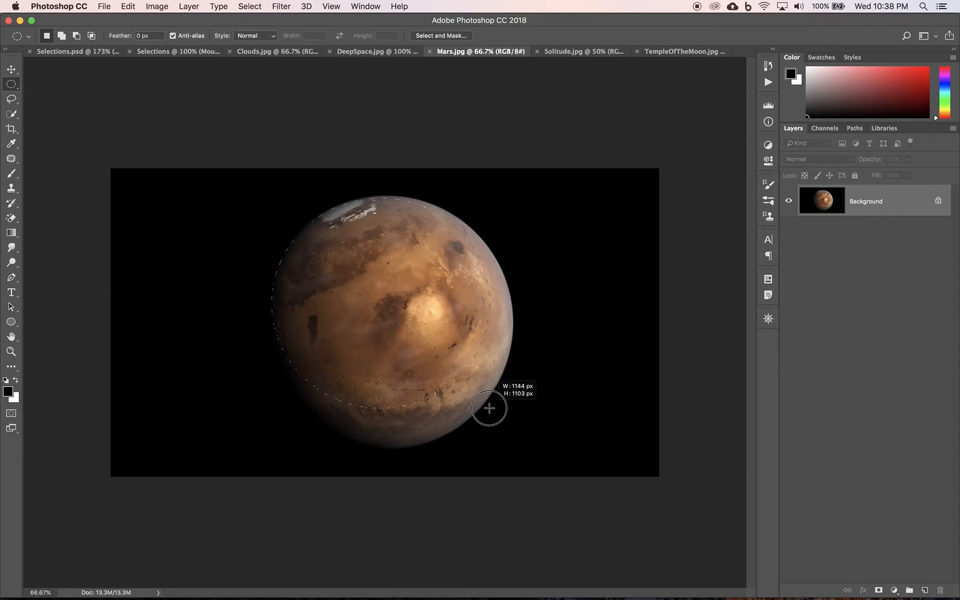
left_click_drag(490, 409, 504, 426)
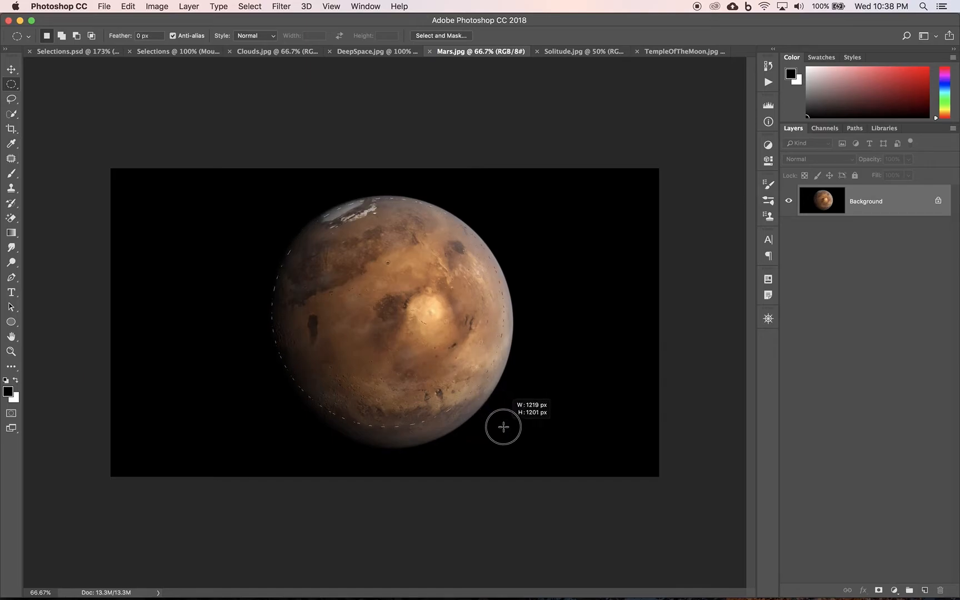
left_click_drag(503, 427, 511, 437)
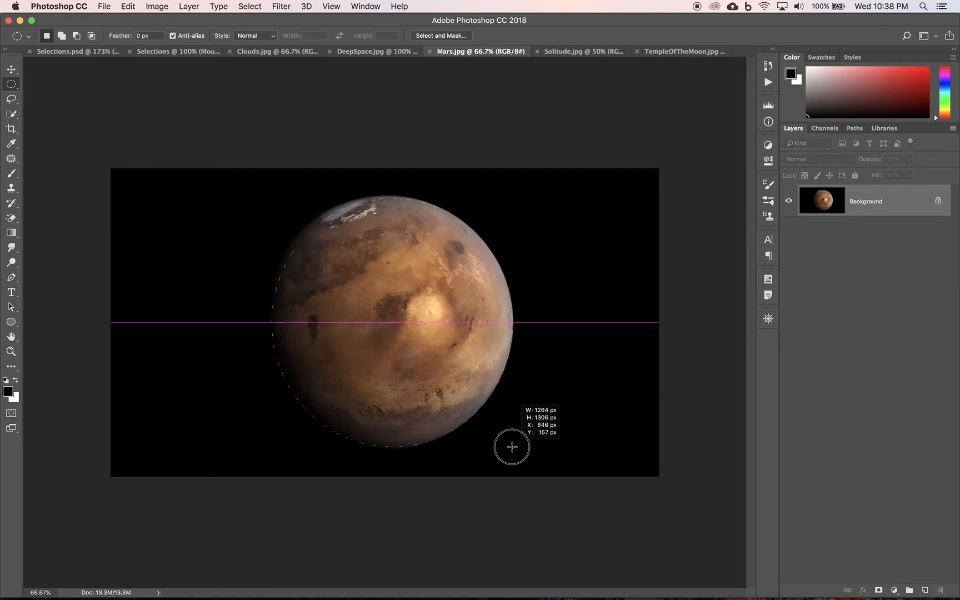
left_click_drag(512, 447, 512, 422)
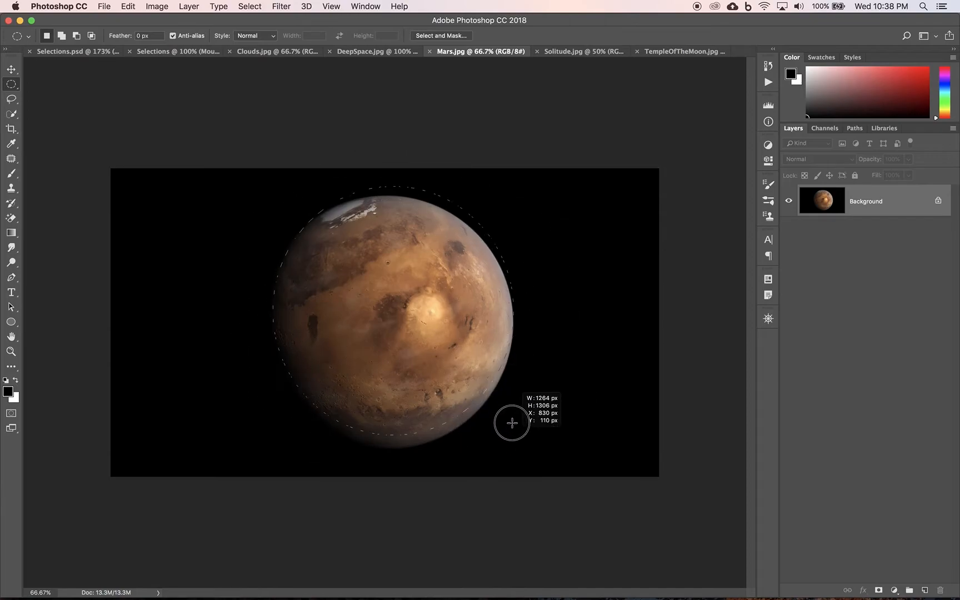
left_click_drag(512, 422, 514, 442)
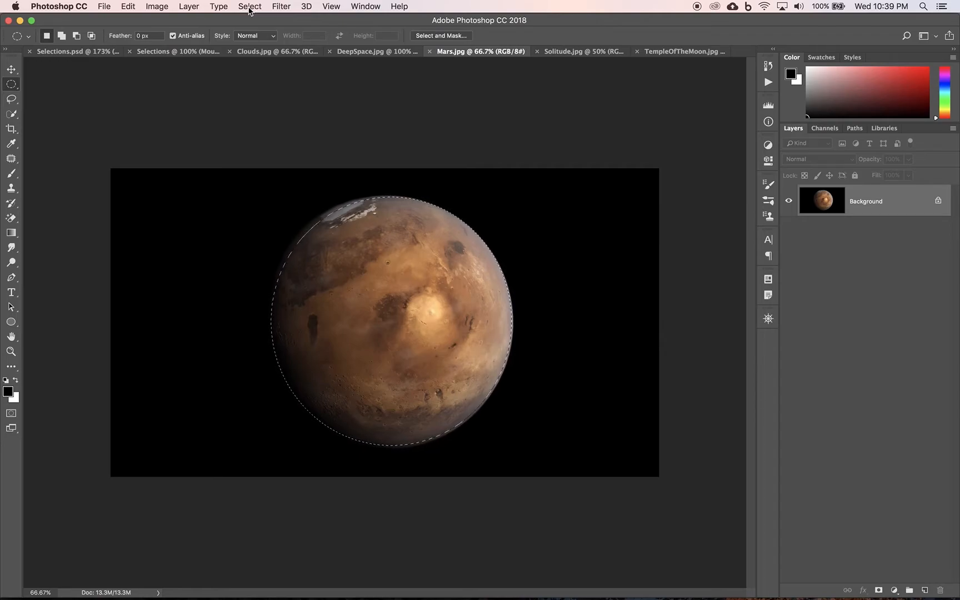
Step: Apply Select > Transform Selection and adjust the outline's top right to fit Mars
left_click(250, 6)
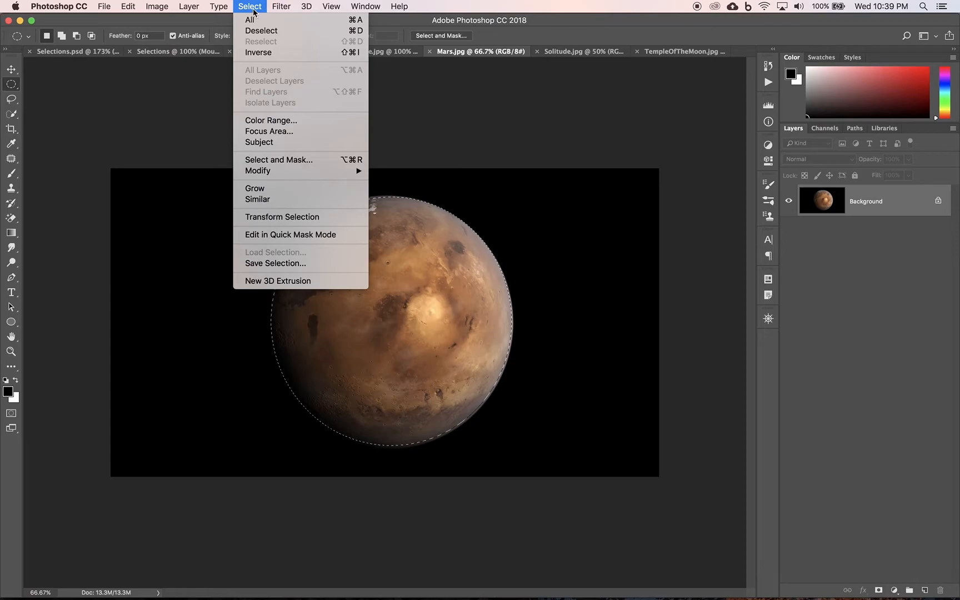
mouse_move(253, 15)
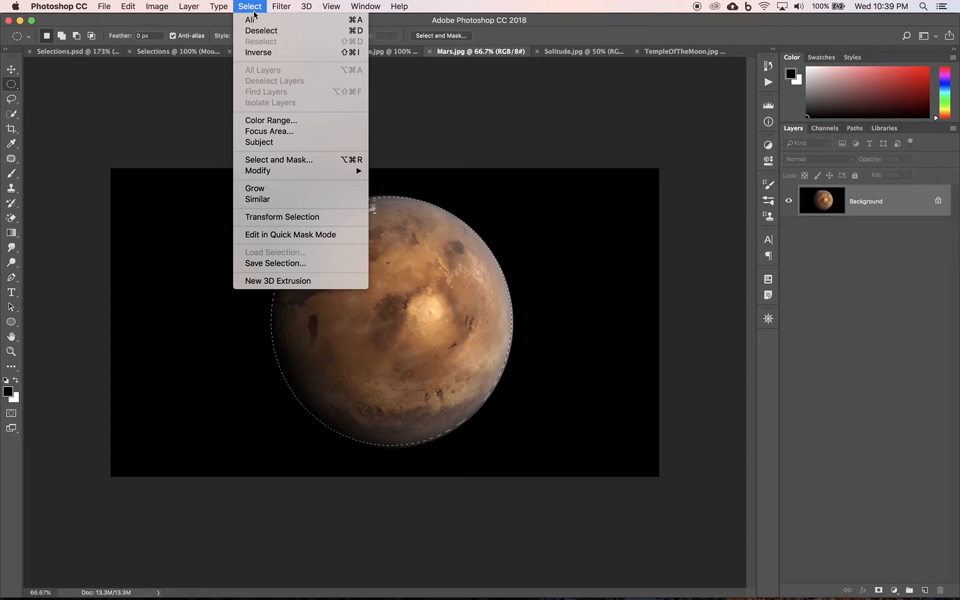
mouse_move(282, 216)
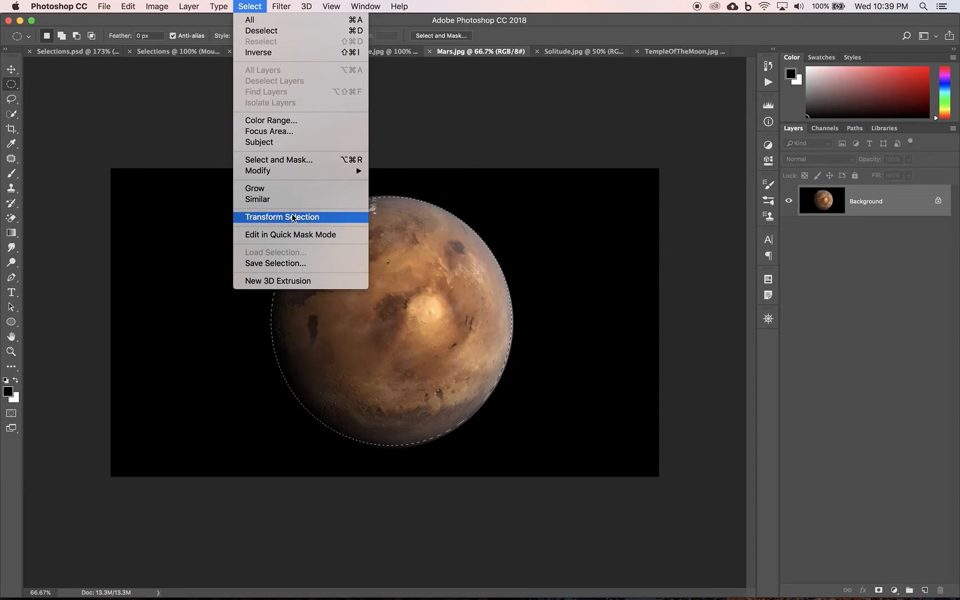
left_click(282, 217)
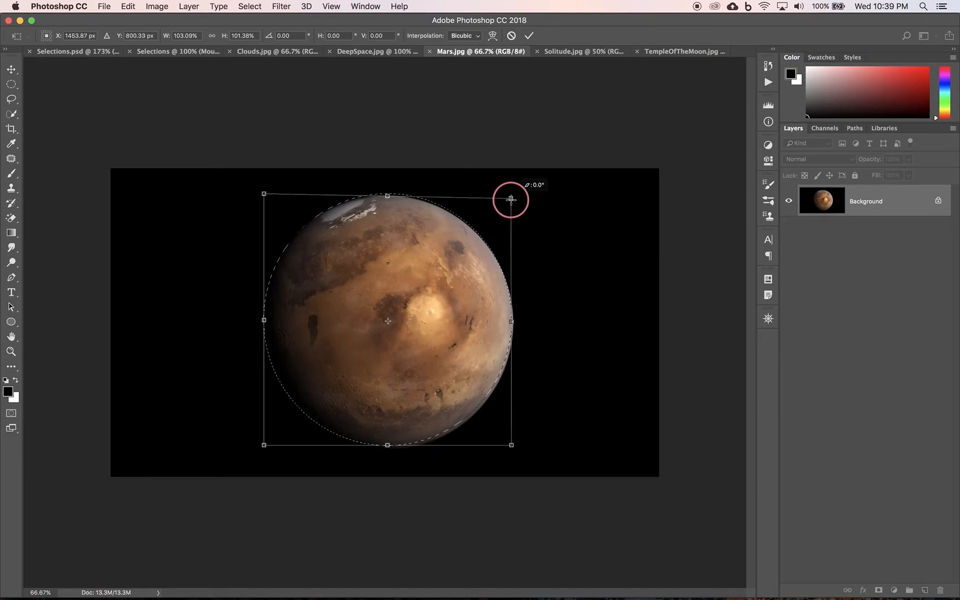
left_click_drag(510, 199, 504, 216)
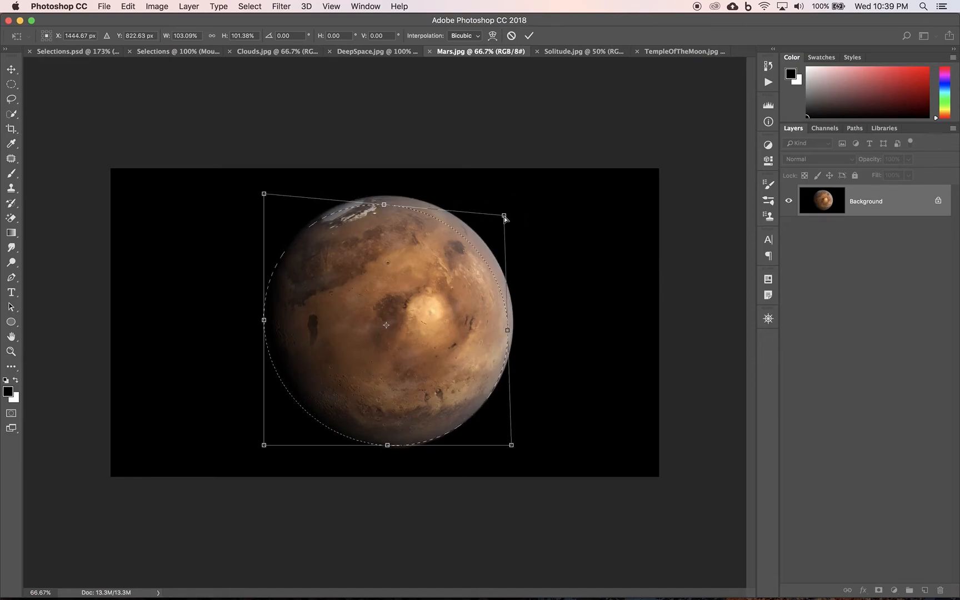
left_click_drag(504, 215, 506, 210)
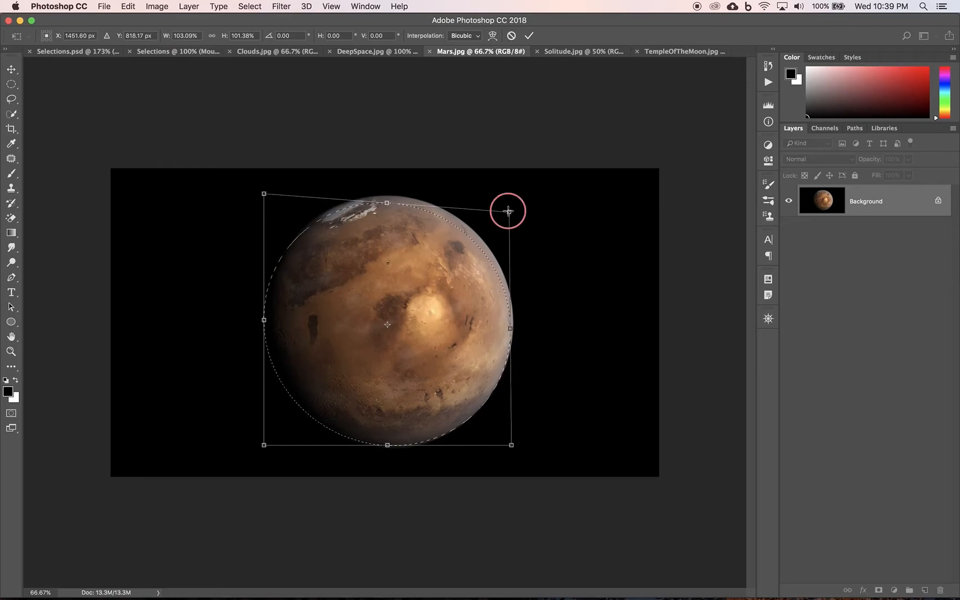
left_click_drag(507, 210, 511, 204)
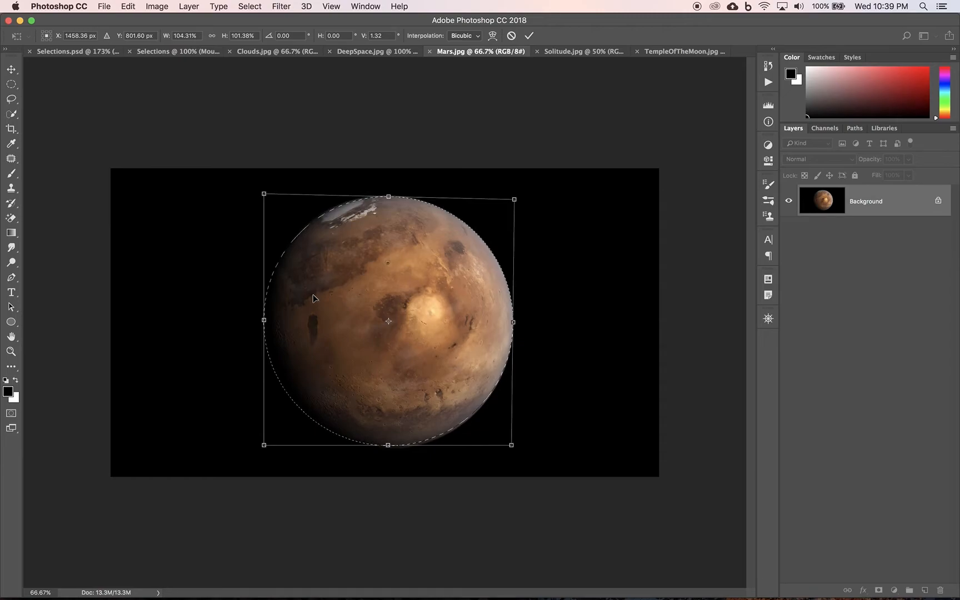
mouse_move(472, 425)
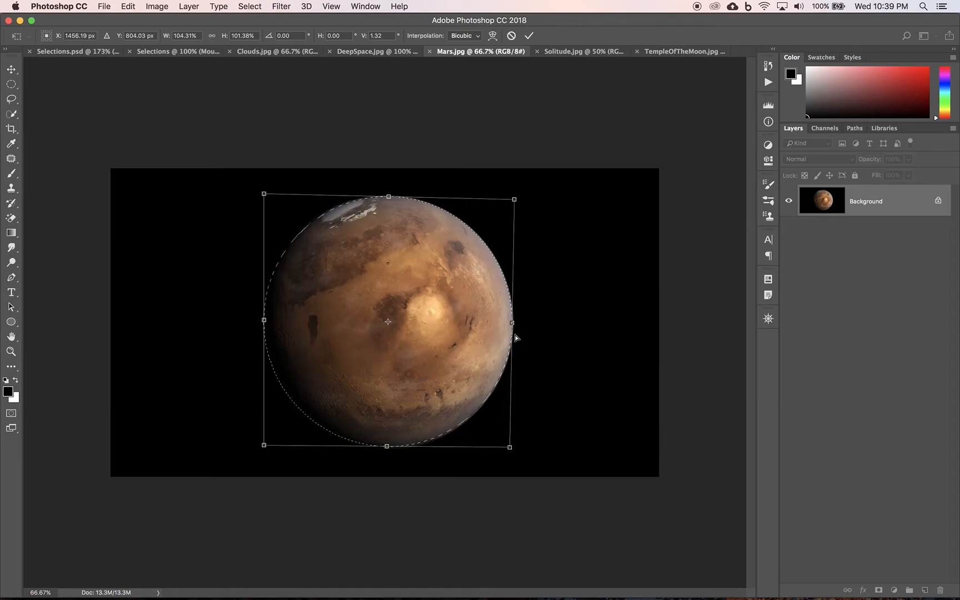
mouse_move(335, 256)
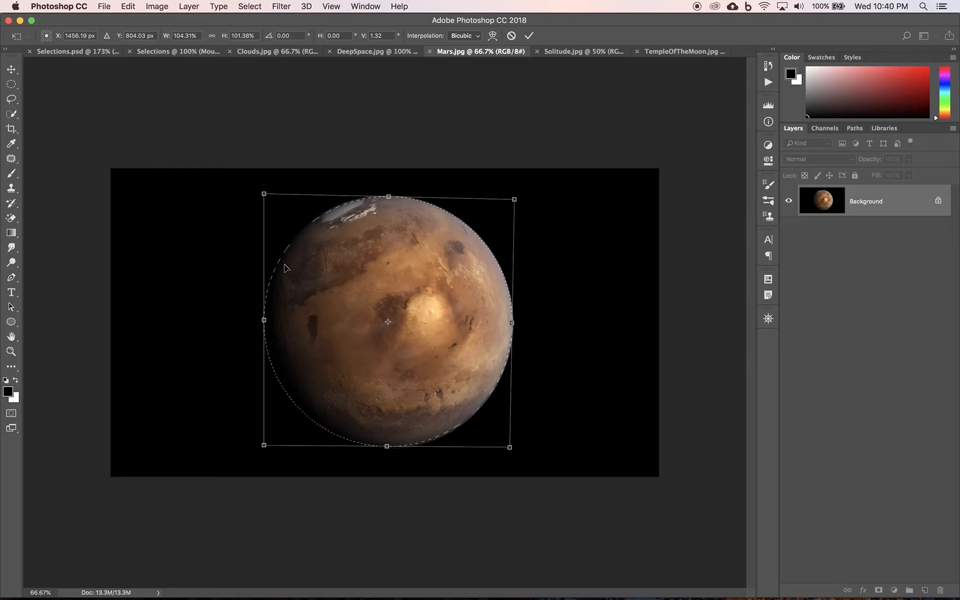
mouse_move(355, 344)
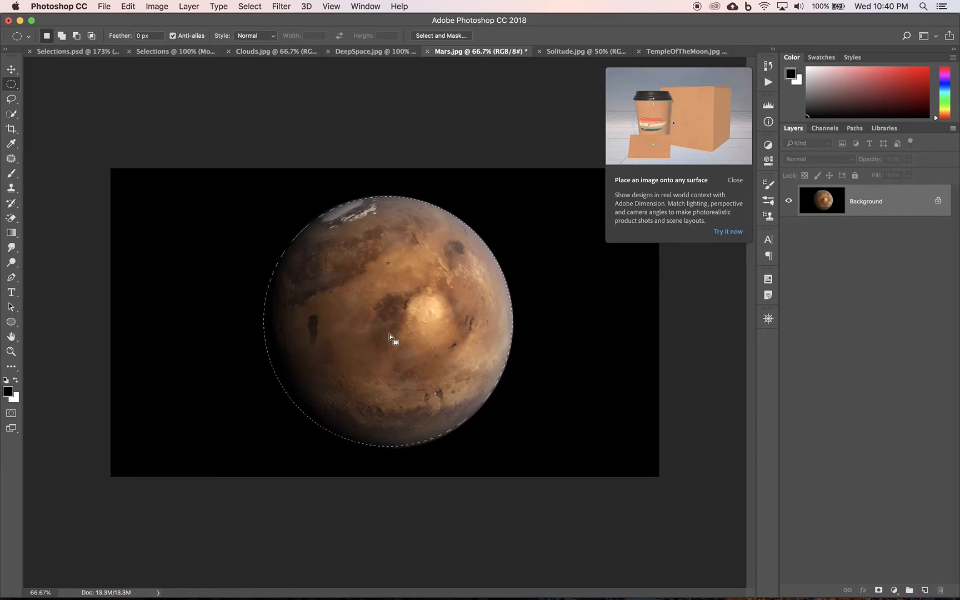
Step: Dismiss the placing-images tip and rename the new Layer 1 to 'Mars'
left_click(734, 180)
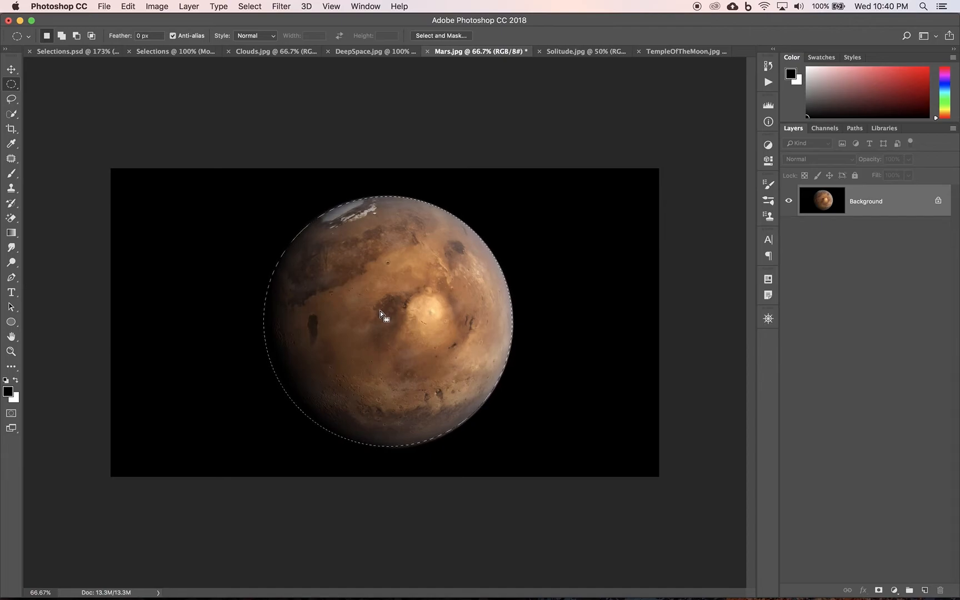
mouse_move(643, 319)
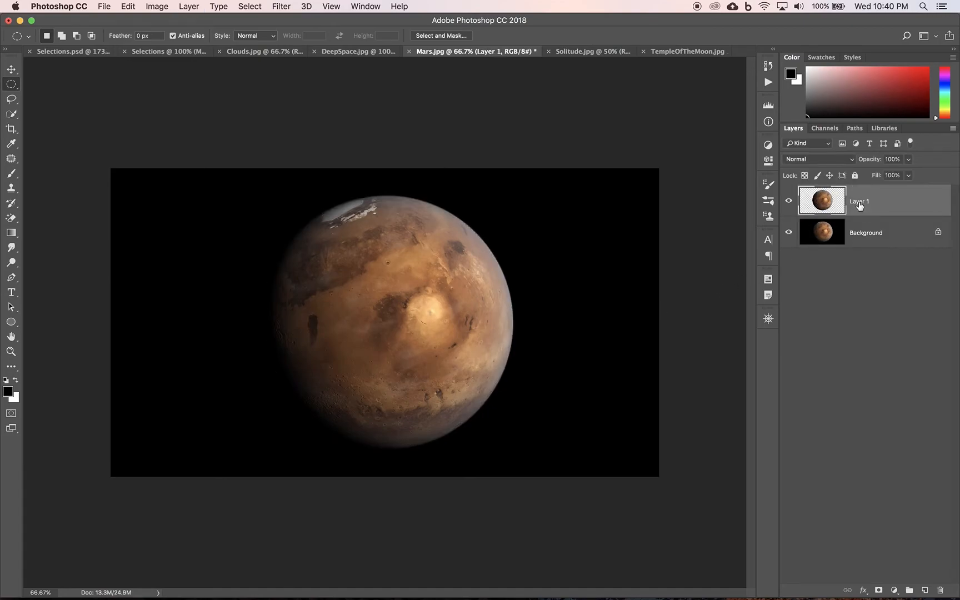
double_click(859, 201)
type("Mars")
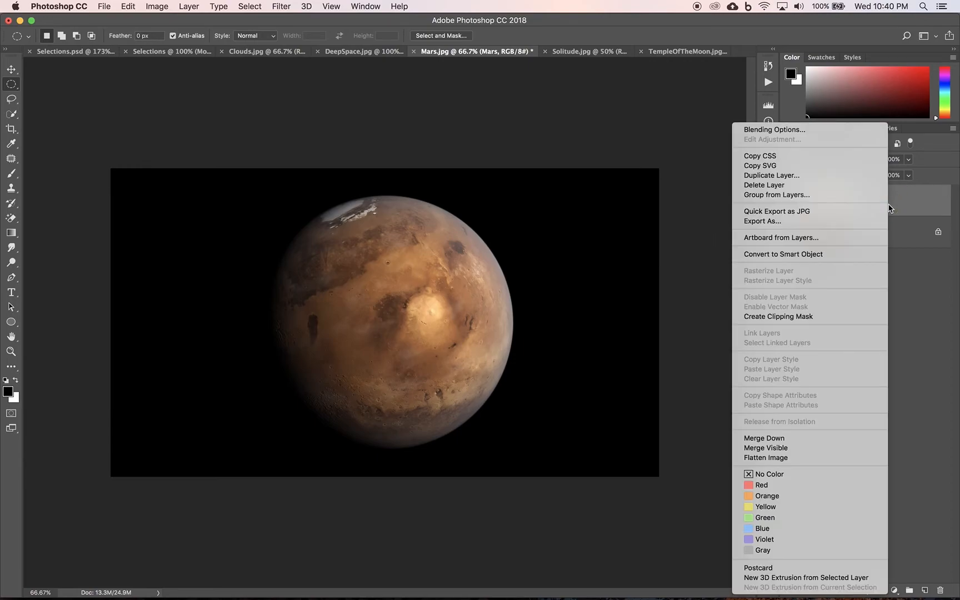
mouse_move(920, 208)
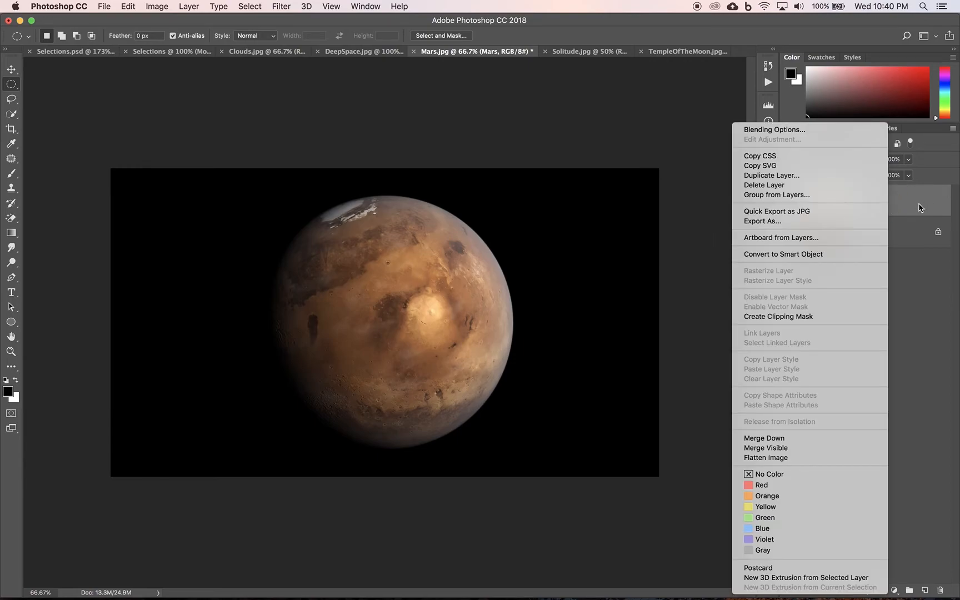
Step: Duplicate the Mars layer with the Selections document as its destination
left_click(772, 175)
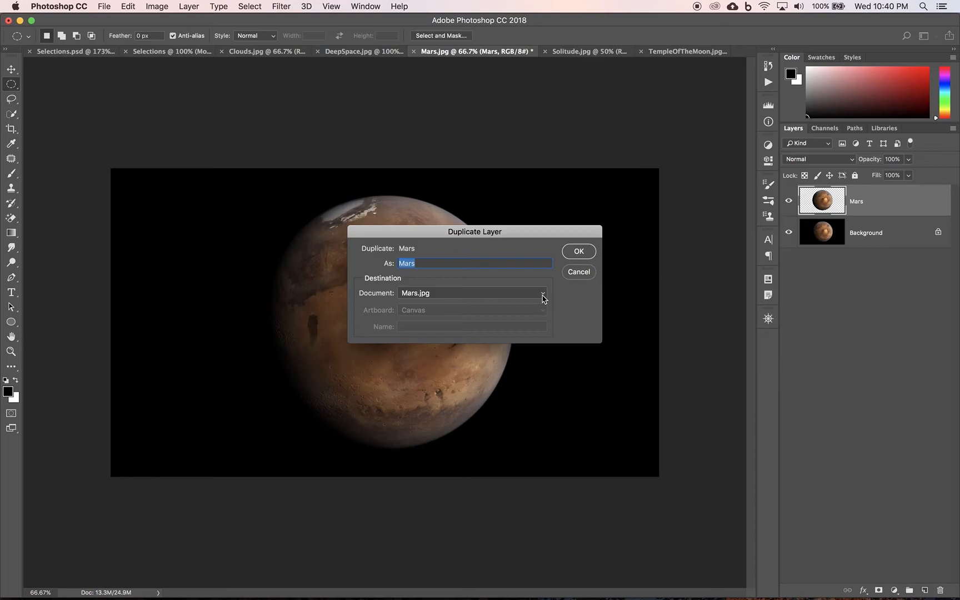
left_click(541, 293)
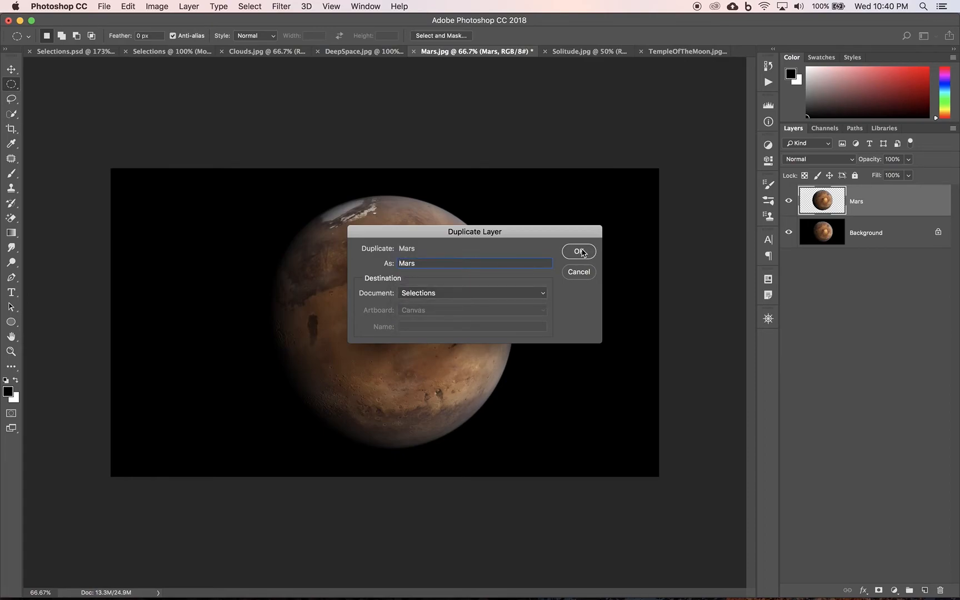
left_click(577, 252)
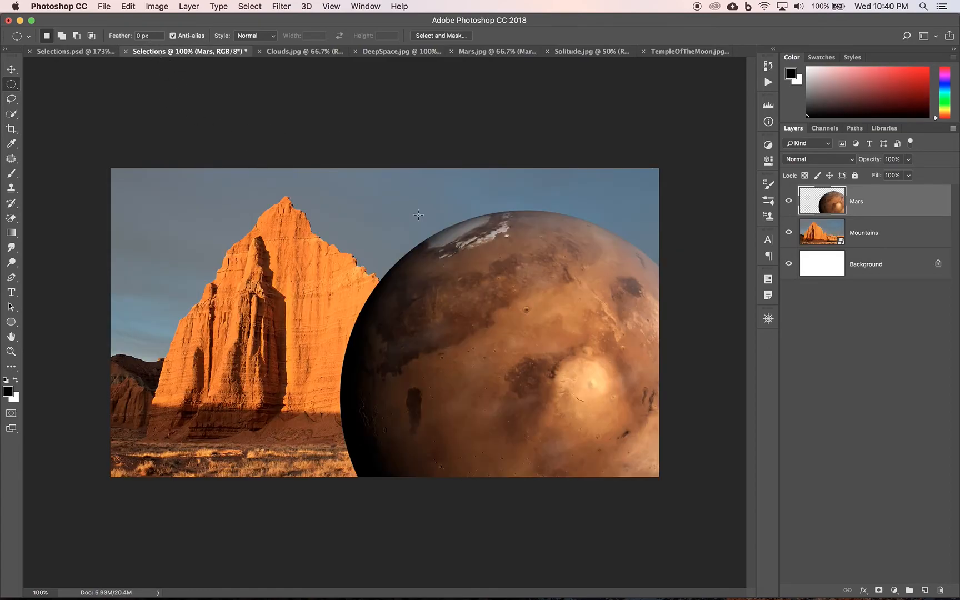
mouse_move(872, 202)
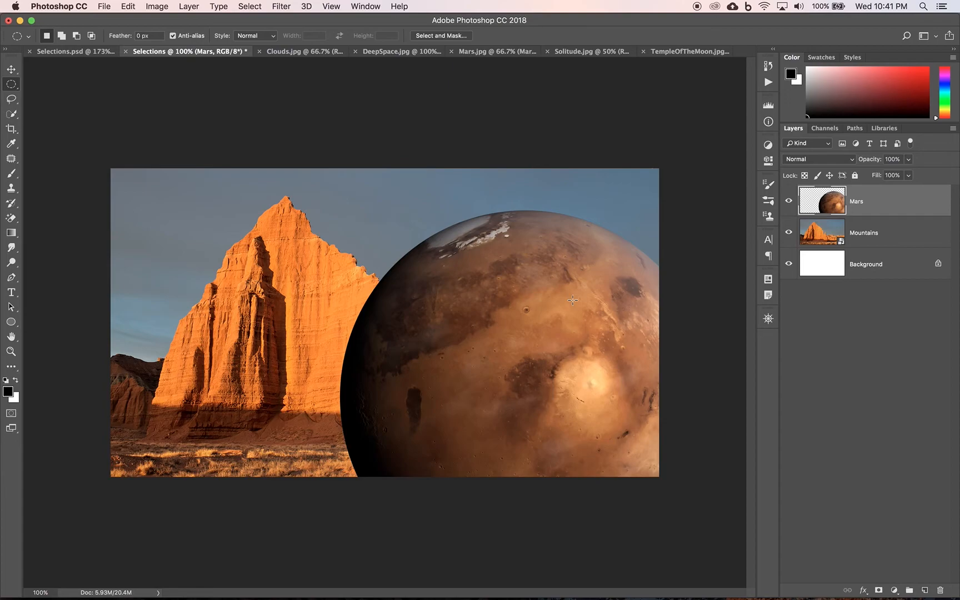
mouse_move(868, 208)
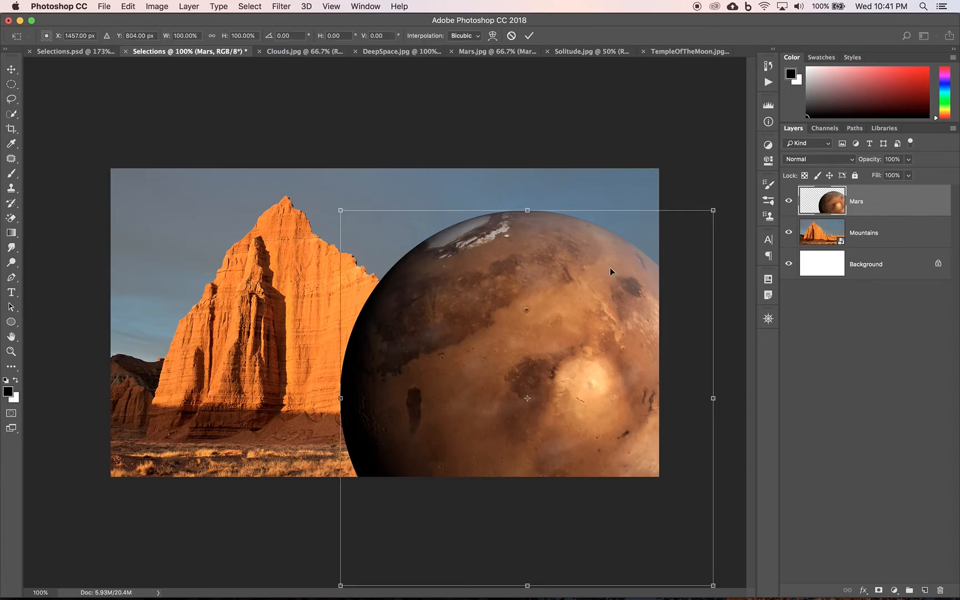
mouse_move(455, 290)
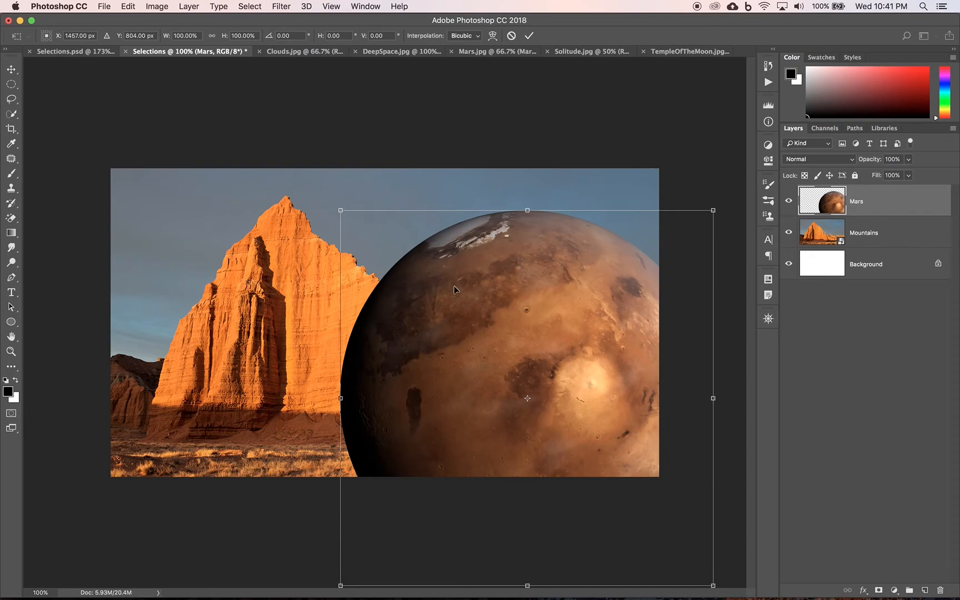
mouse_move(341, 210)
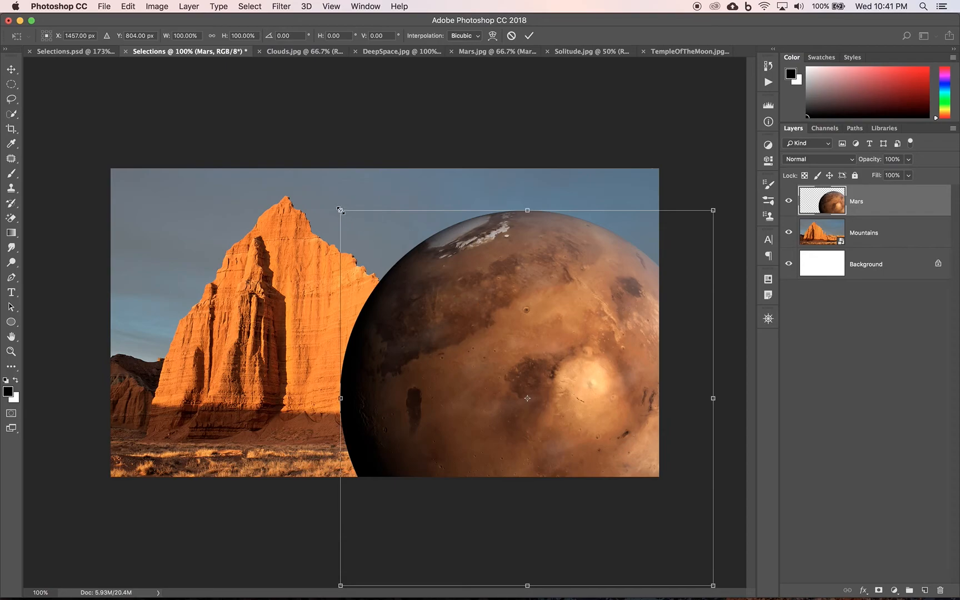
Step: Shrink the Mars planet with a corner drag, then enlarge it to fill most of the scene
left_click_drag(341, 210, 413, 283)
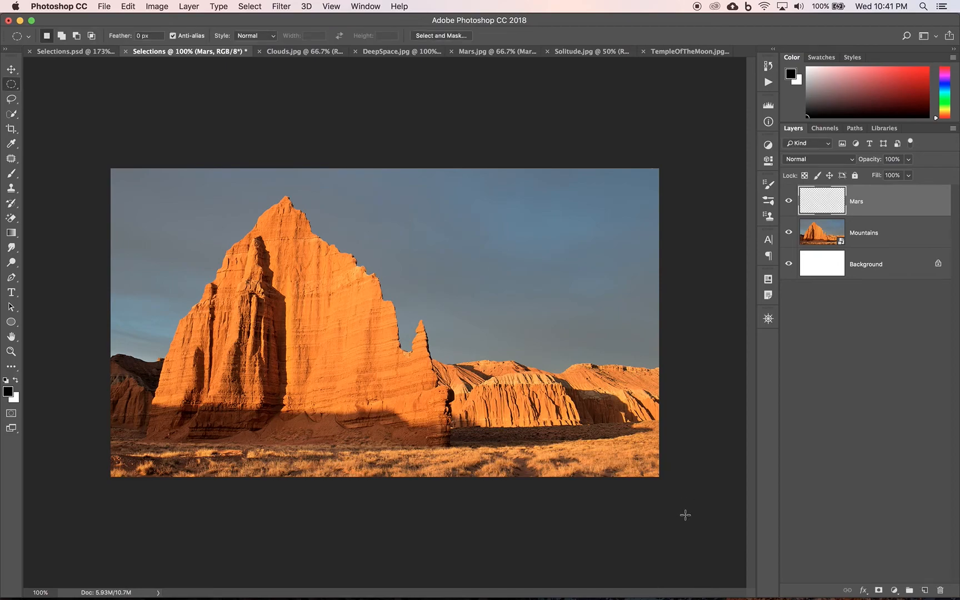
mouse_move(669, 526)
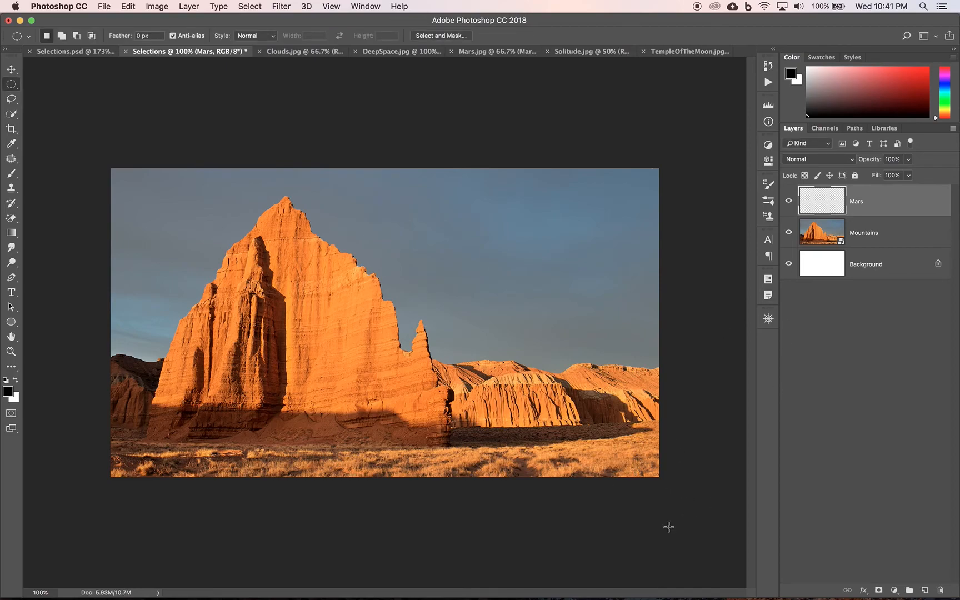
mouse_move(630, 494)
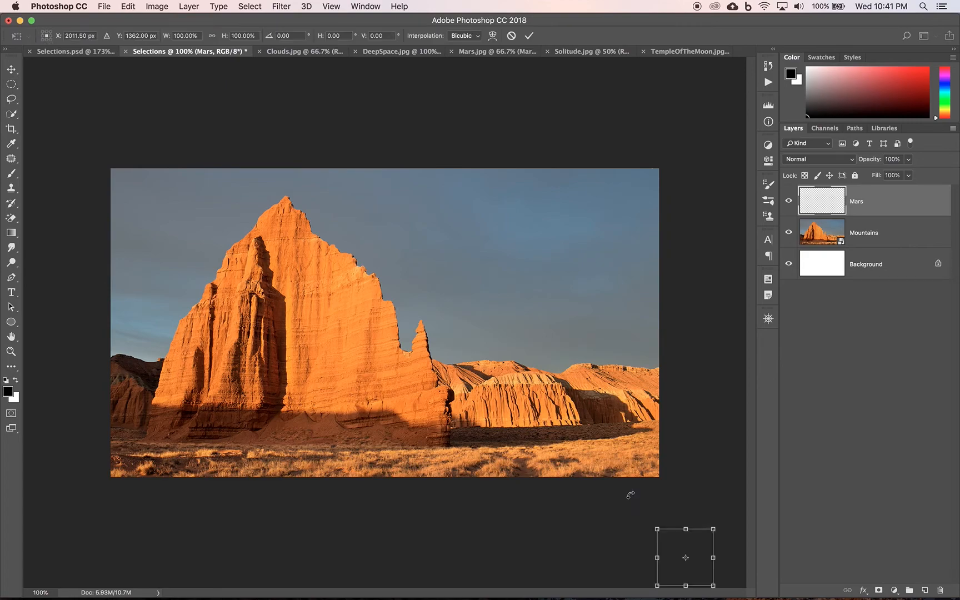
mouse_move(655, 521)
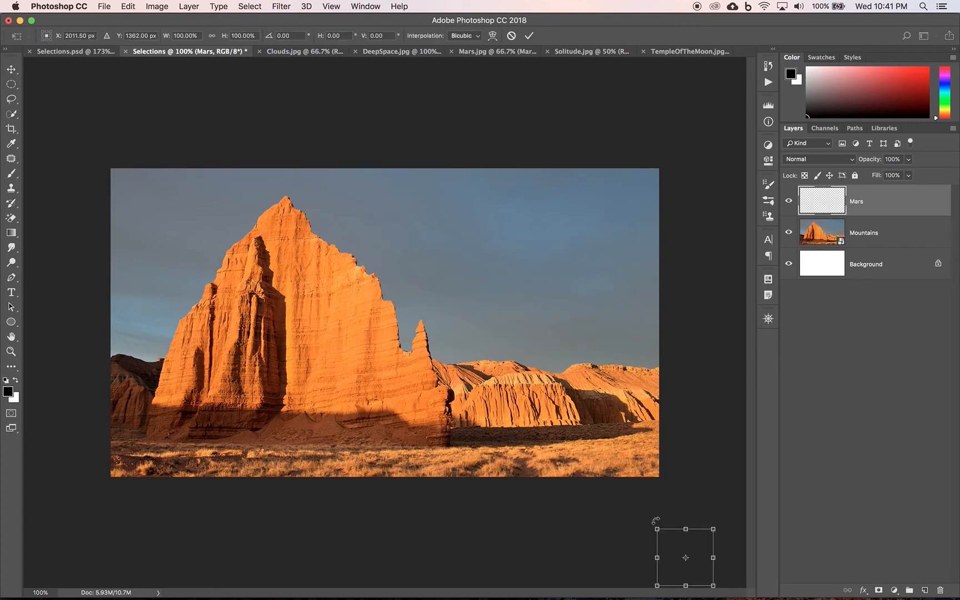
left_click_drag(698, 570, 714, 311)
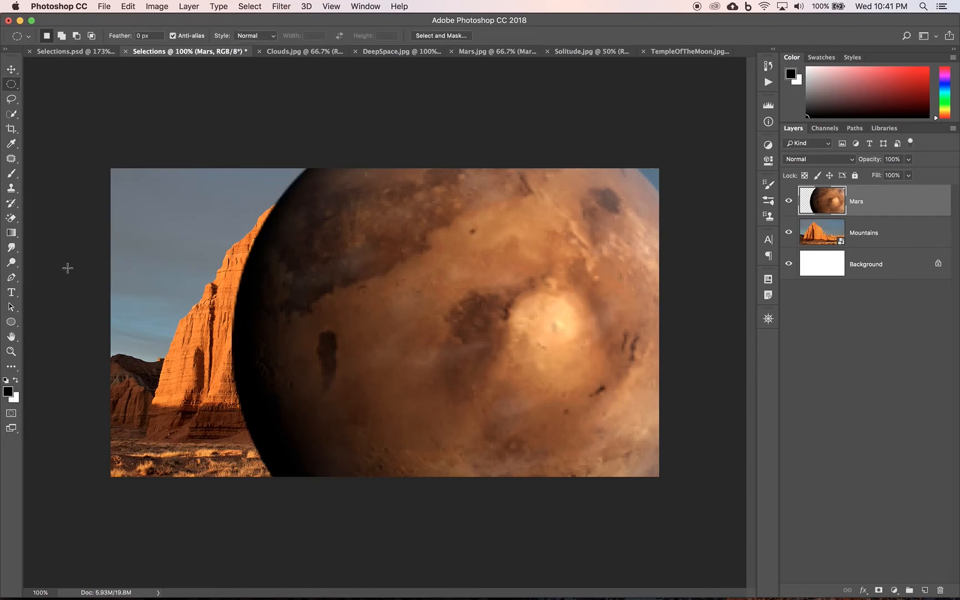
mouse_move(413, 326)
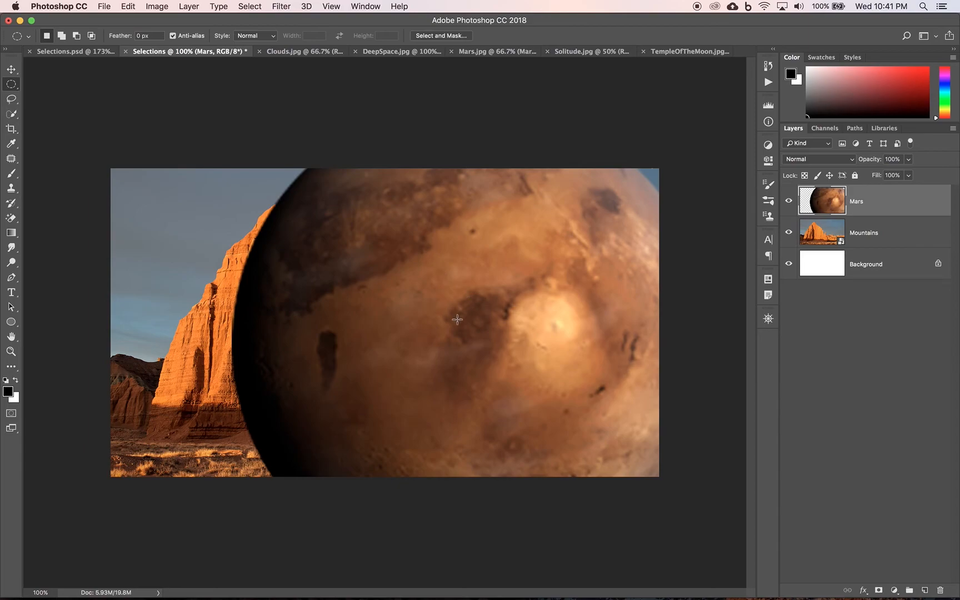
mouse_move(458, 322)
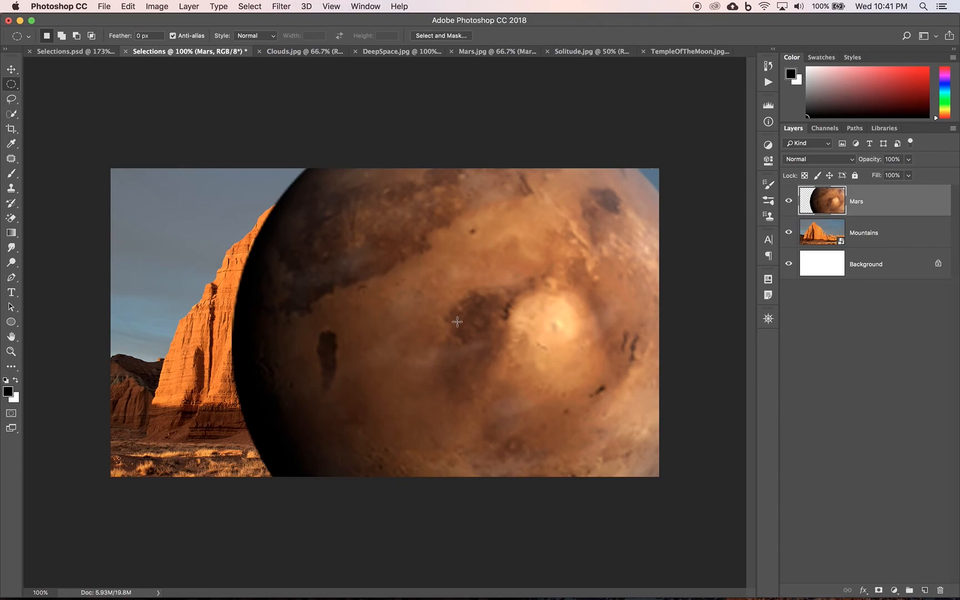
mouse_move(470, 335)
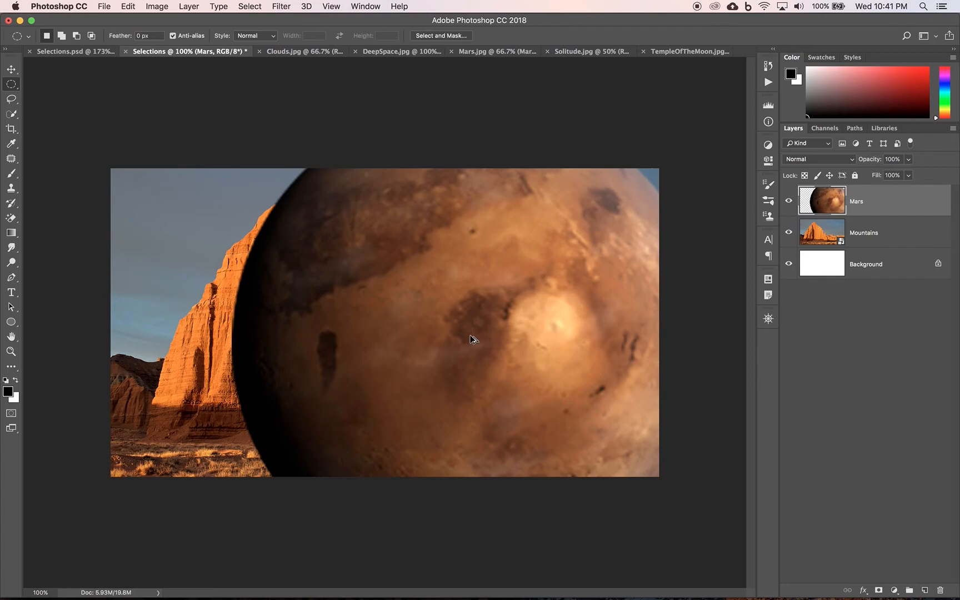
mouse_move(470, 335)
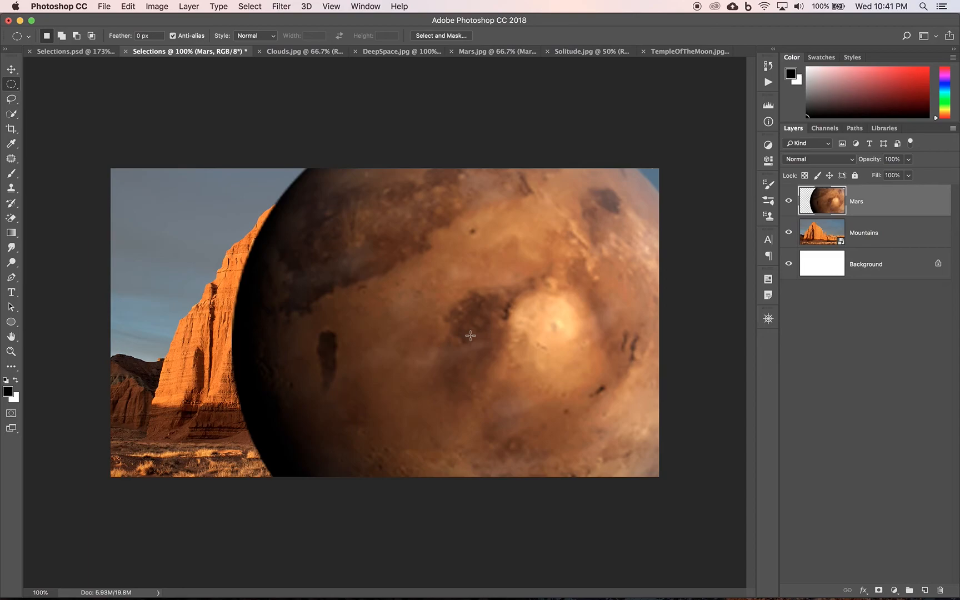
mouse_move(476, 341)
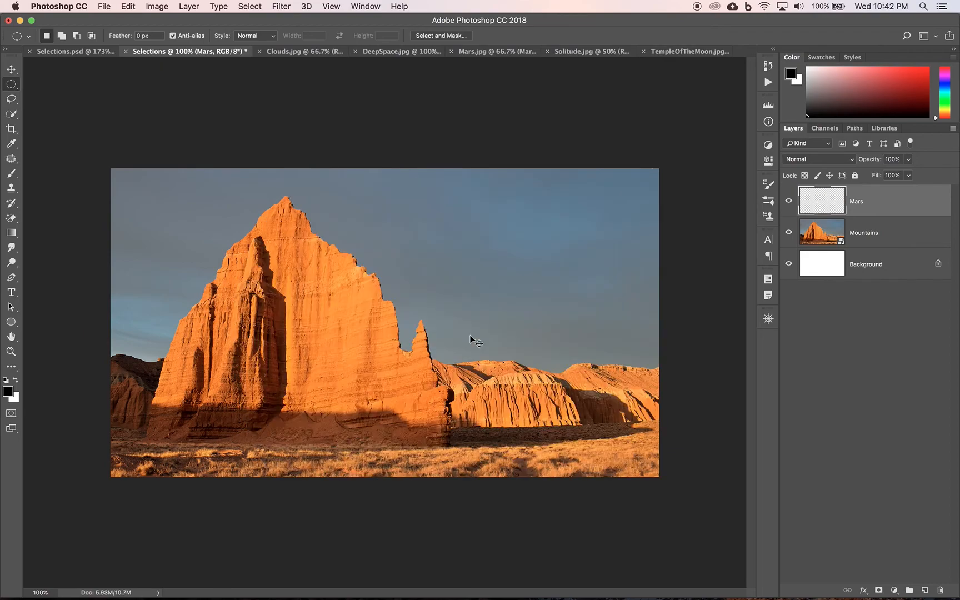
mouse_move(473, 340)
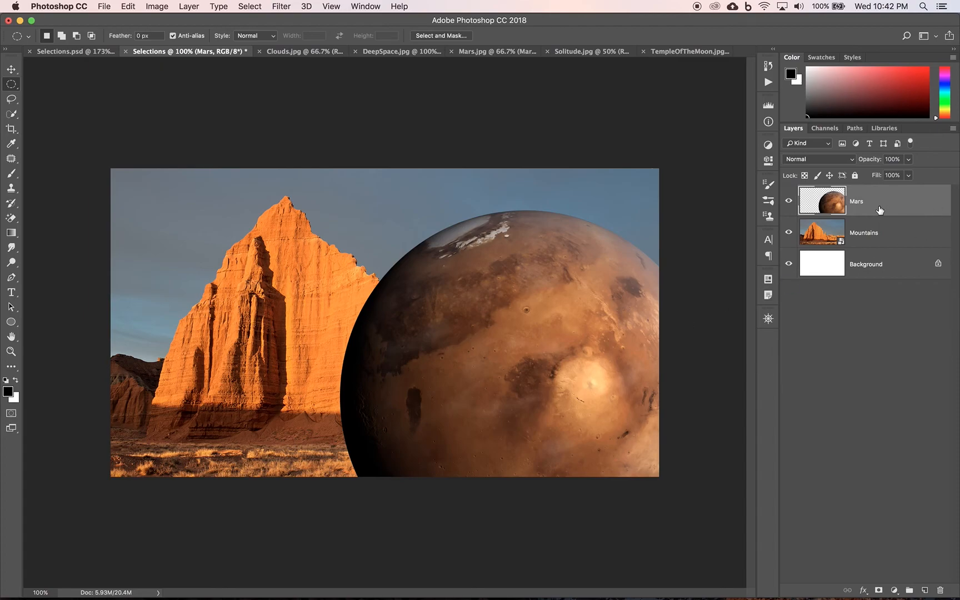
Step: Convert the Mars layer to a smart object and scale it down toward the lower right
right_click(856, 200)
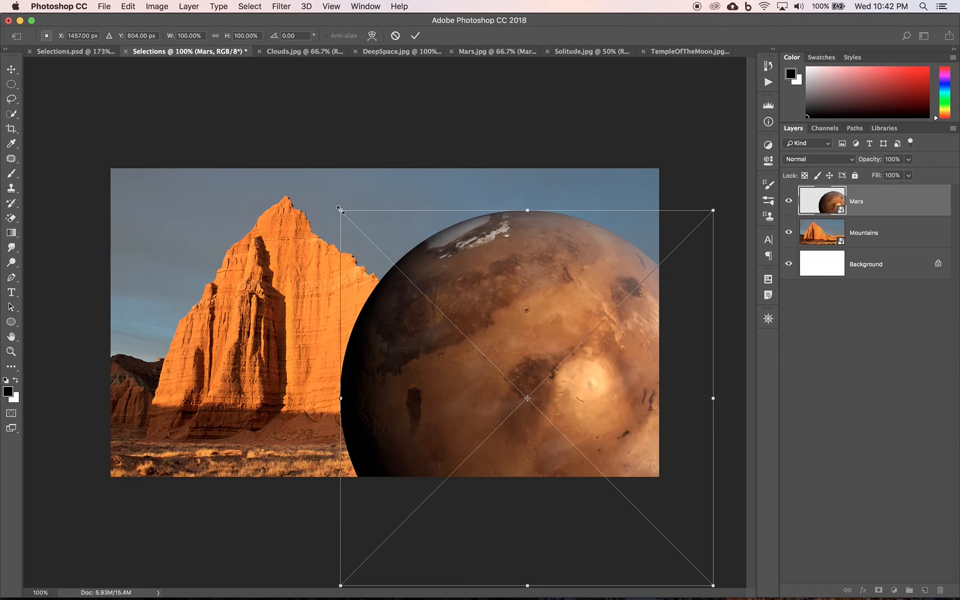
left_click_drag(341, 210, 431, 251)
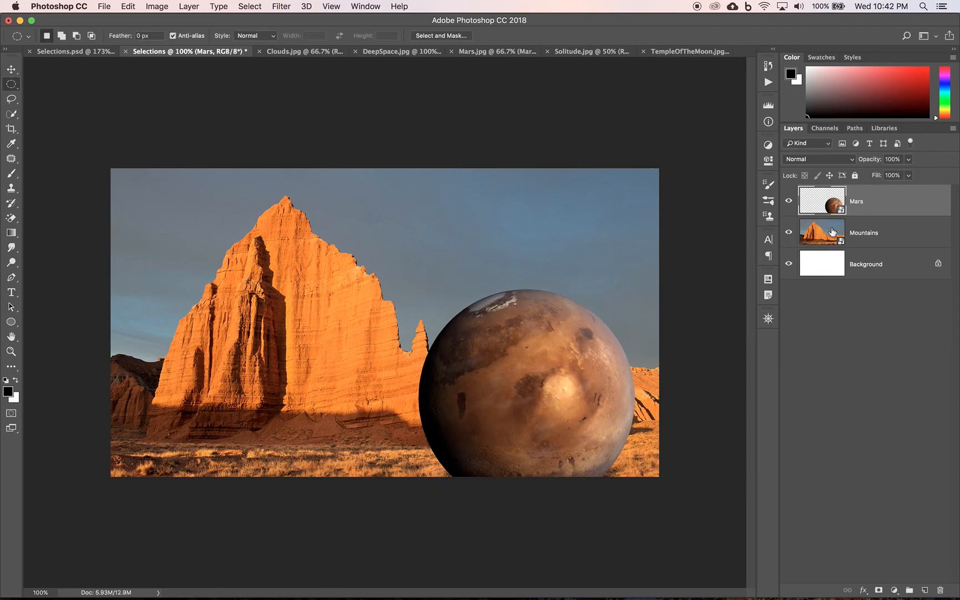
mouse_move(883, 222)
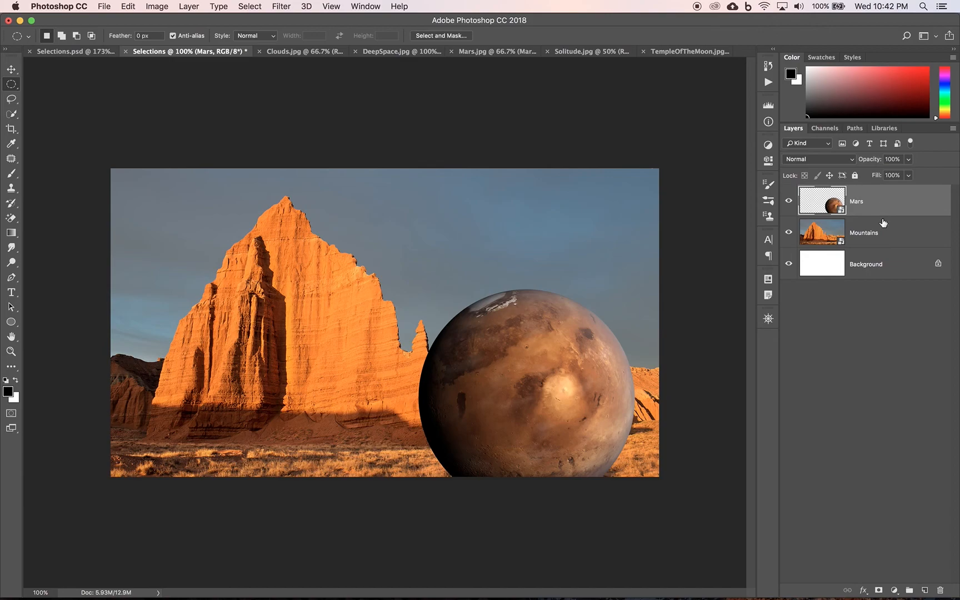
mouse_move(880, 205)
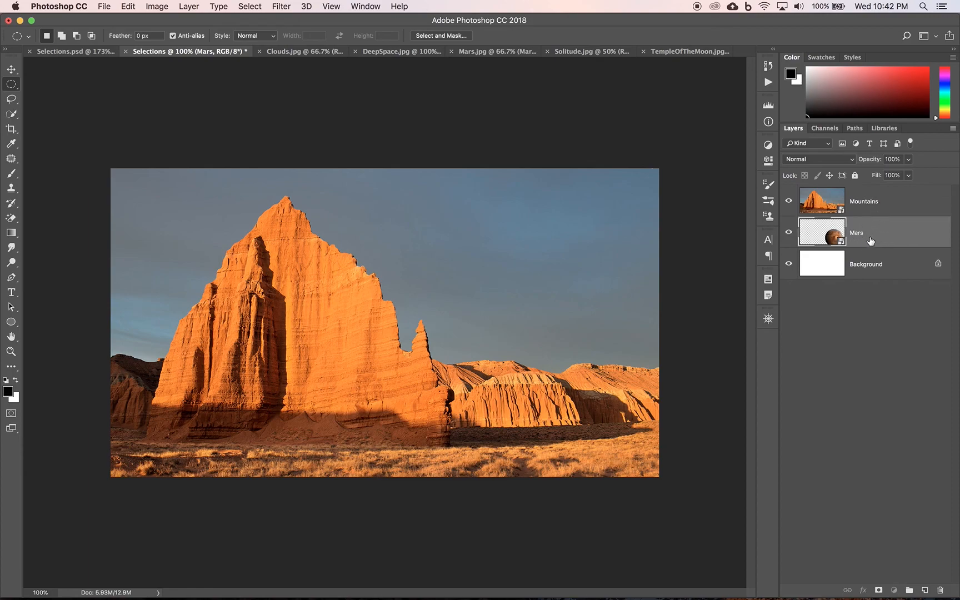
mouse_move(892, 239)
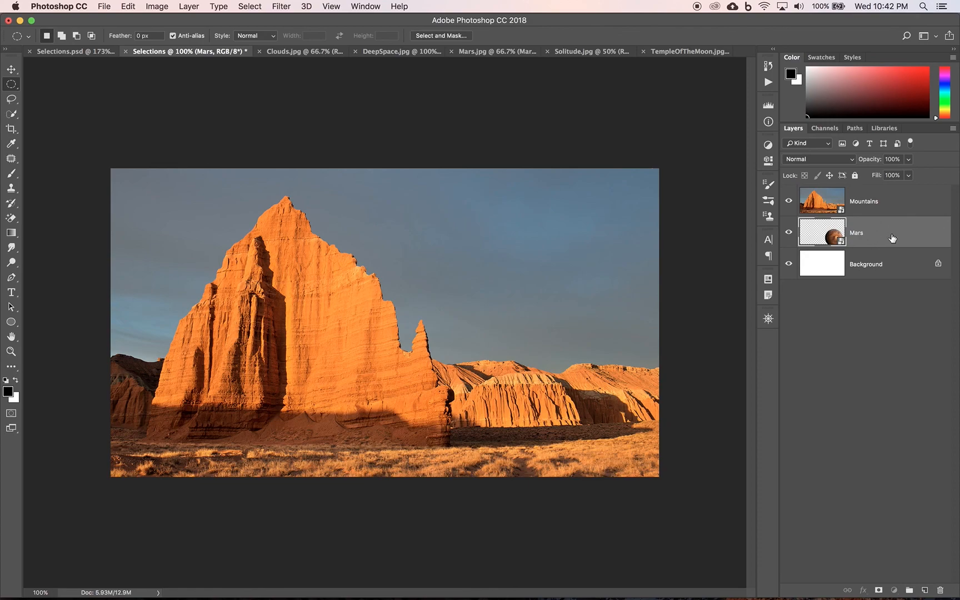
mouse_move(20, 117)
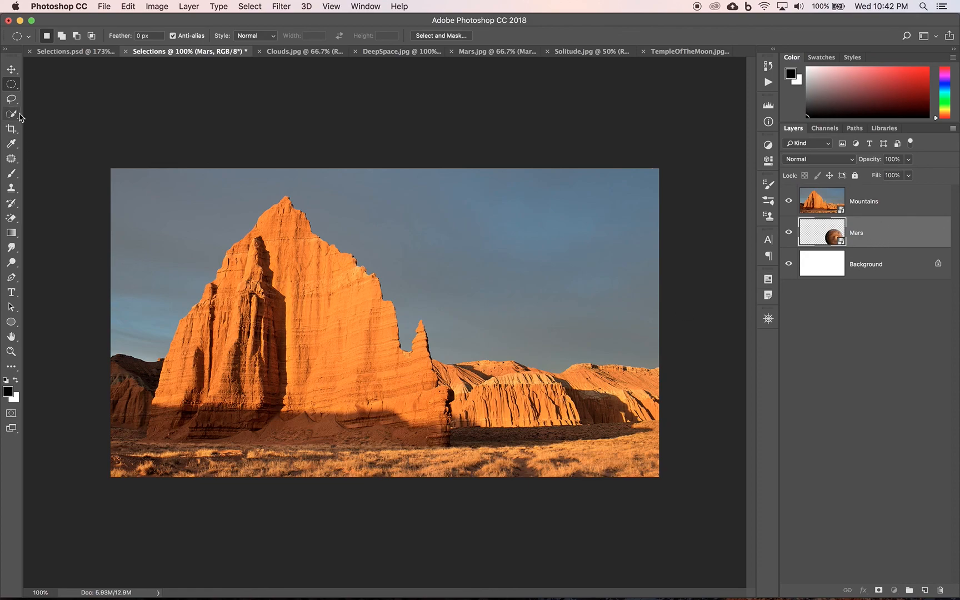
mouse_move(11, 69)
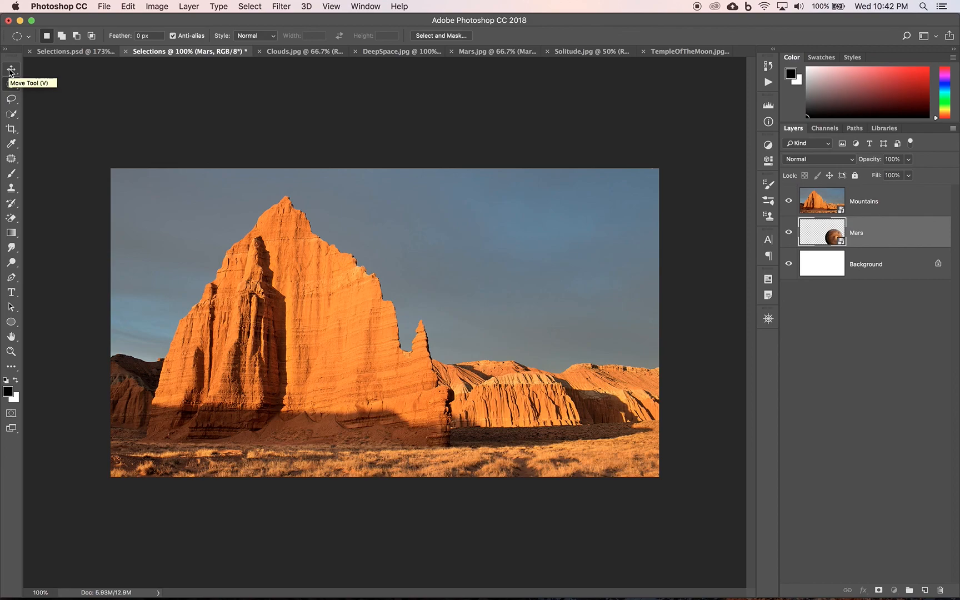
Step: Select the Move Tool with Mars now sitting below the Mountains layer
left_click(11, 69)
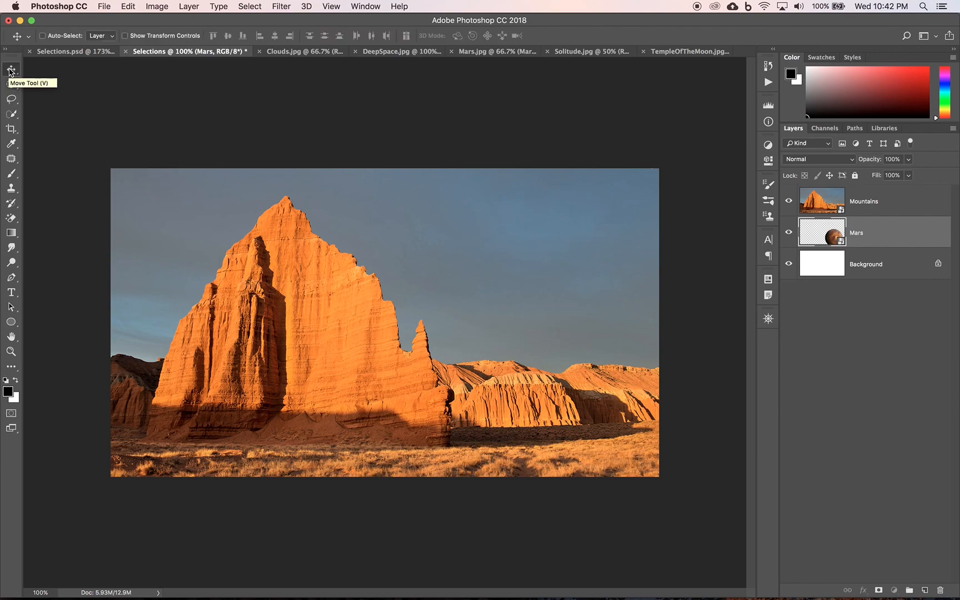